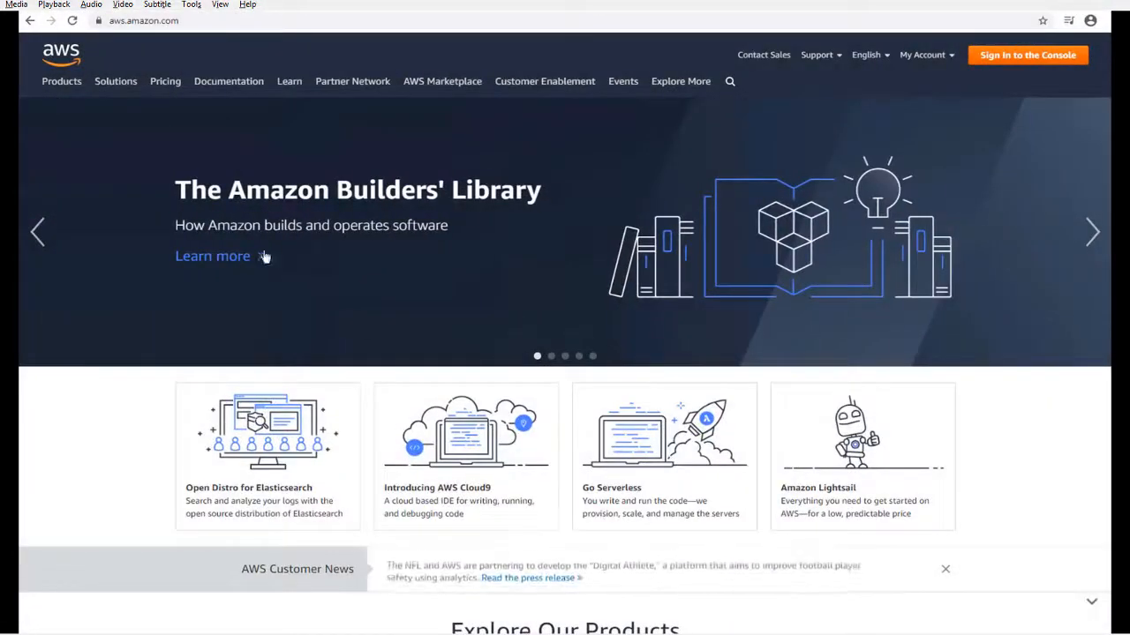
click(143, 20)
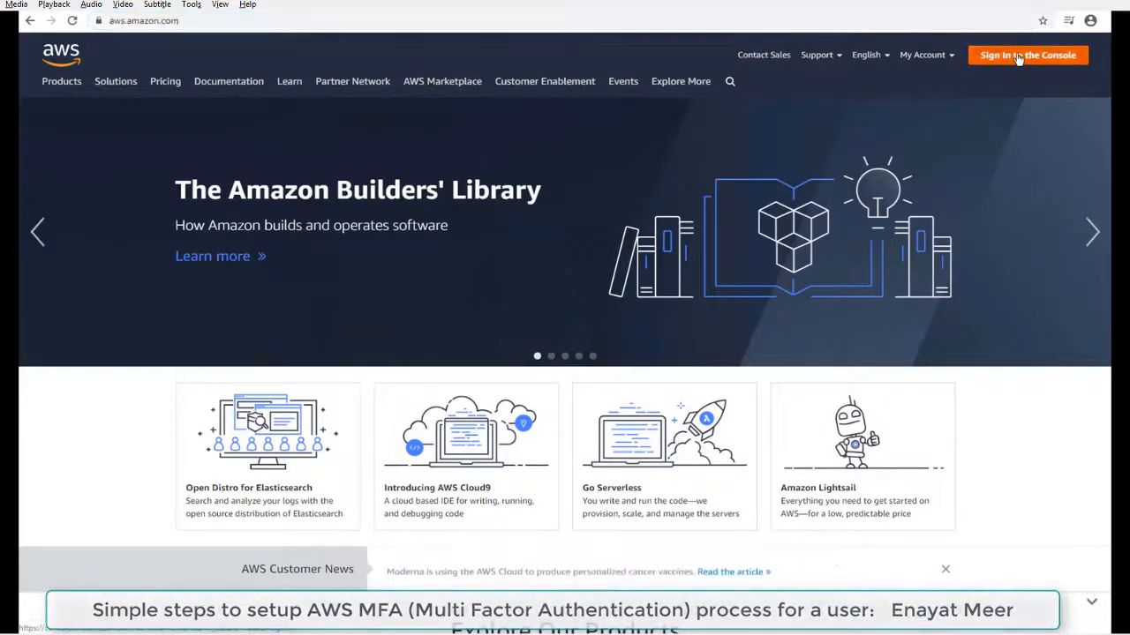
click(1028, 55)
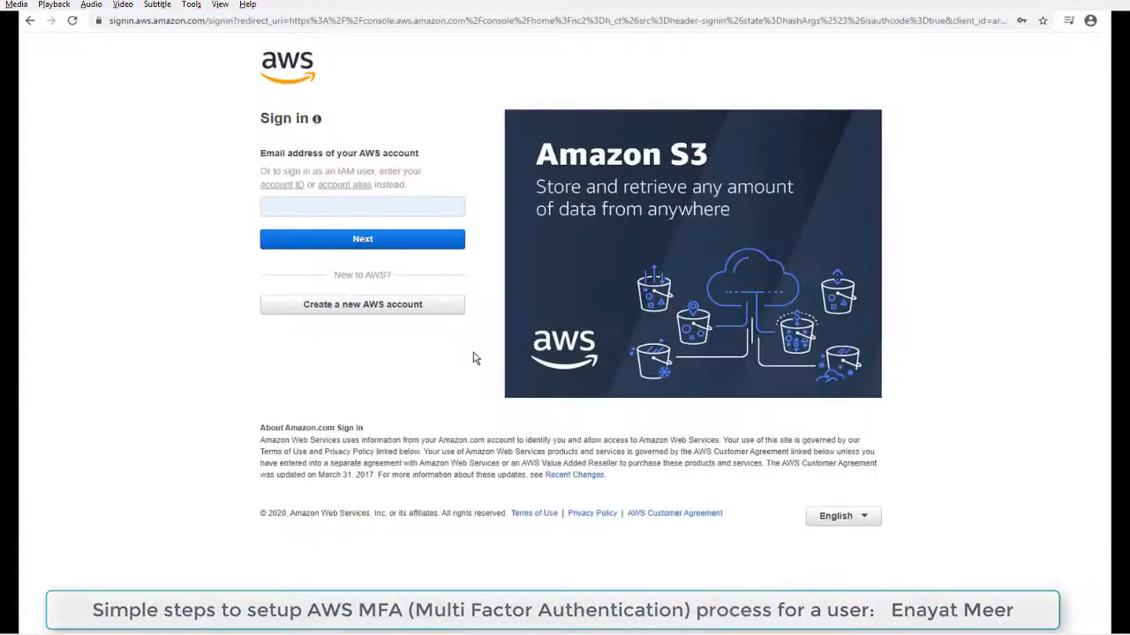
click(362, 205)
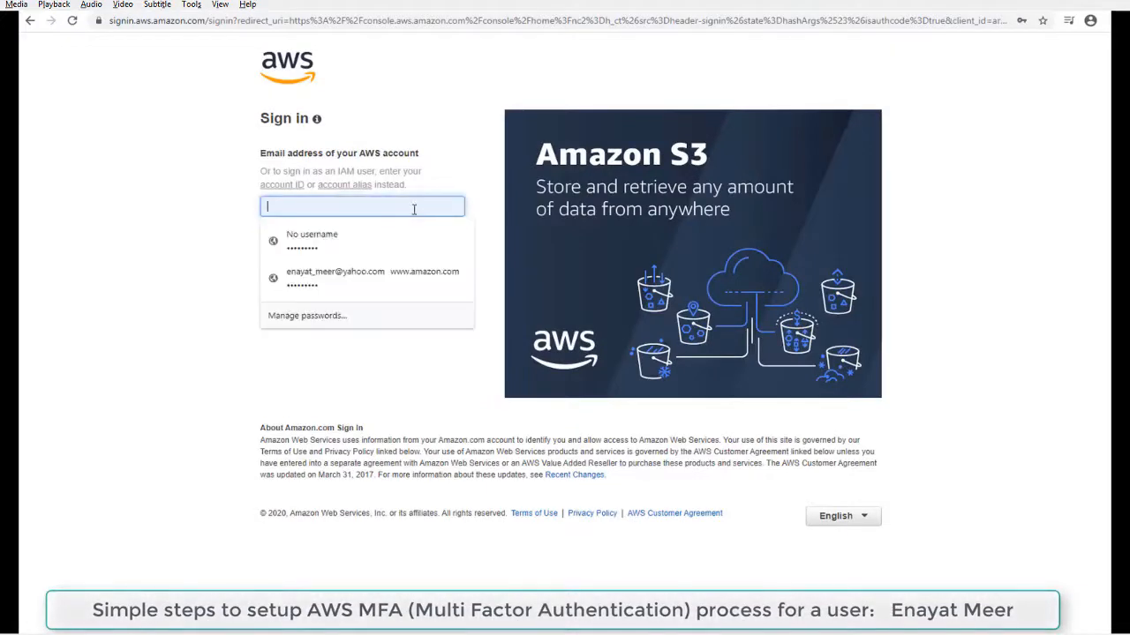
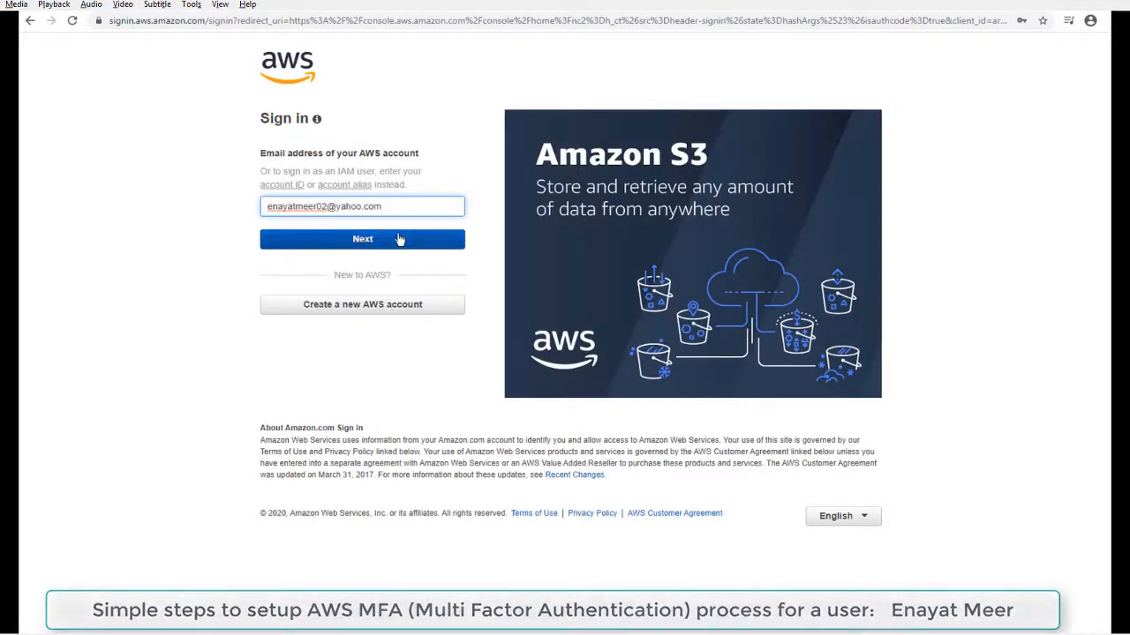
click(362, 238)
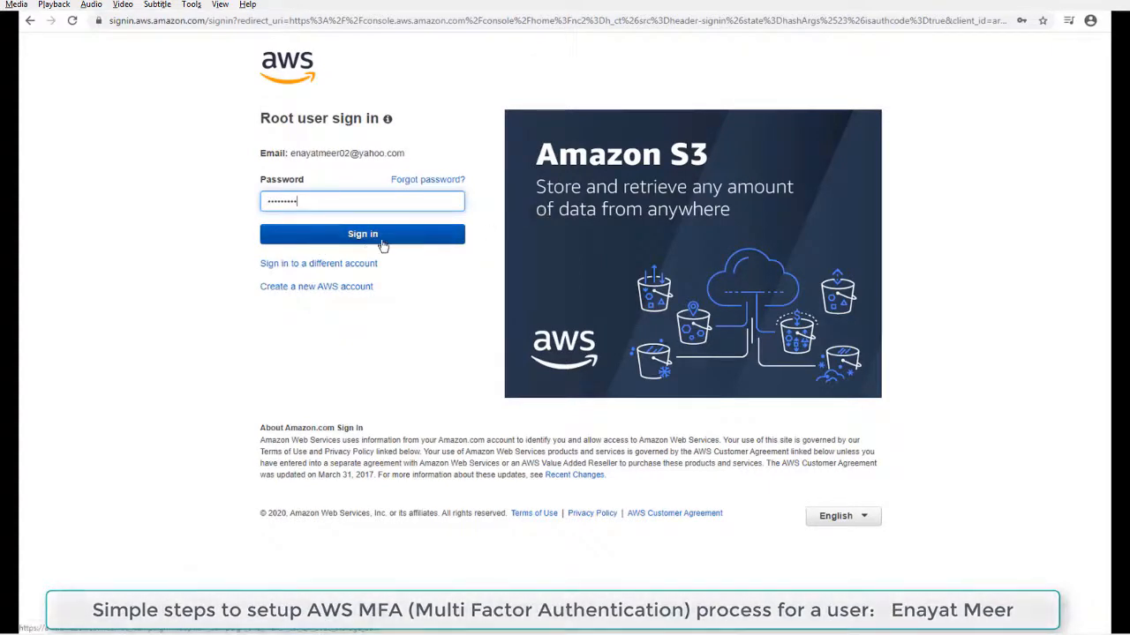
click(362, 234)
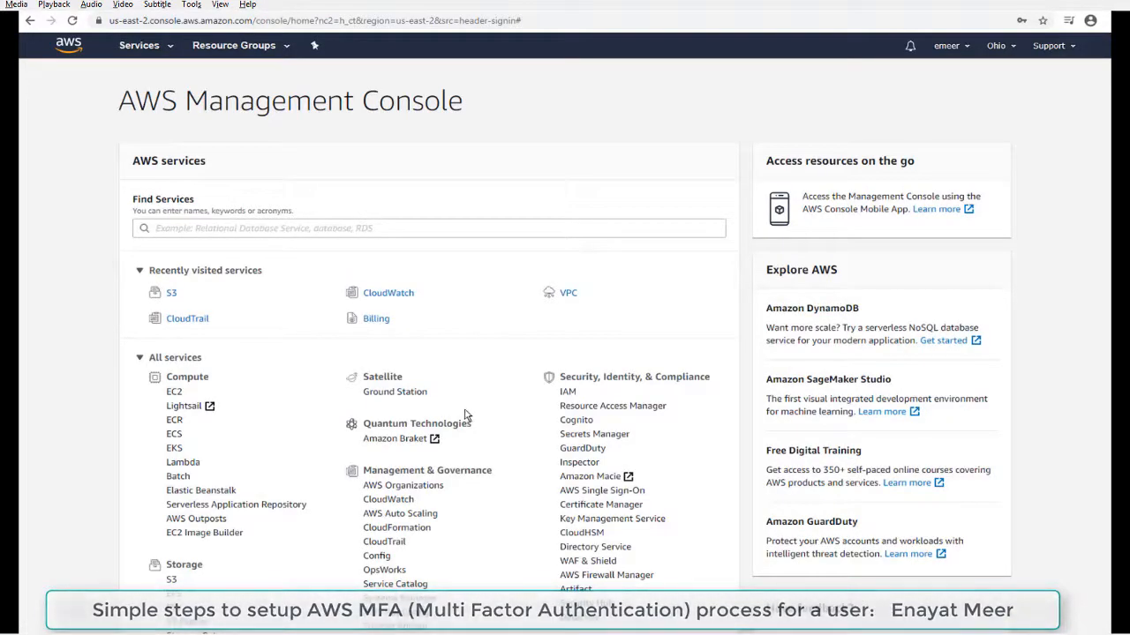
Step: Open IAM from the All services list under Security, Identity, & Compliance
scroll(down, 3)
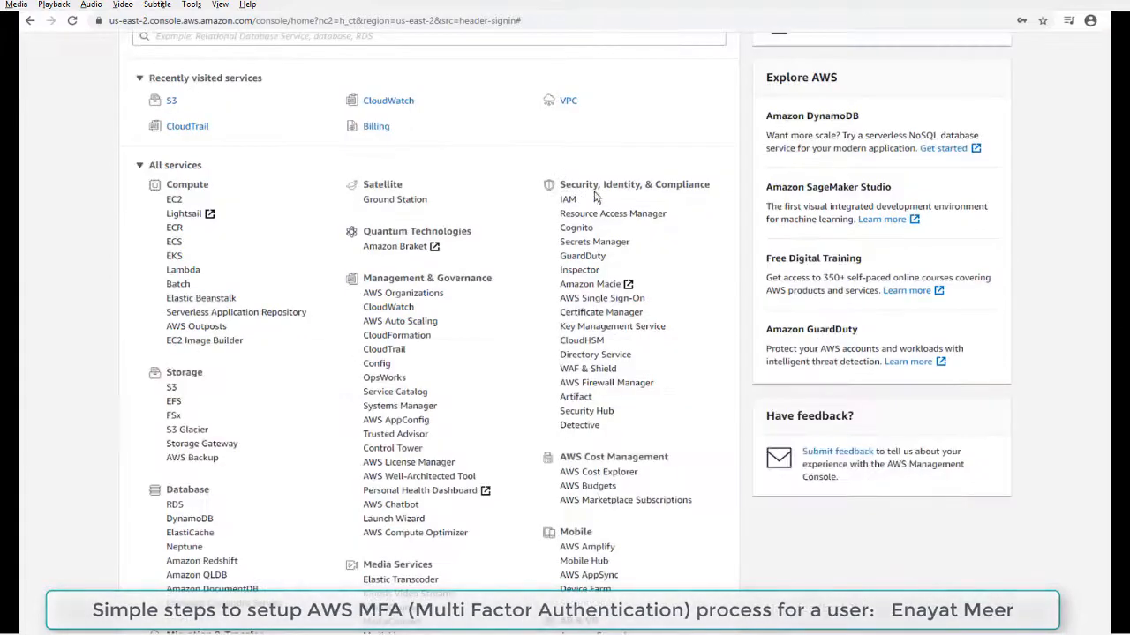
click(567, 199)
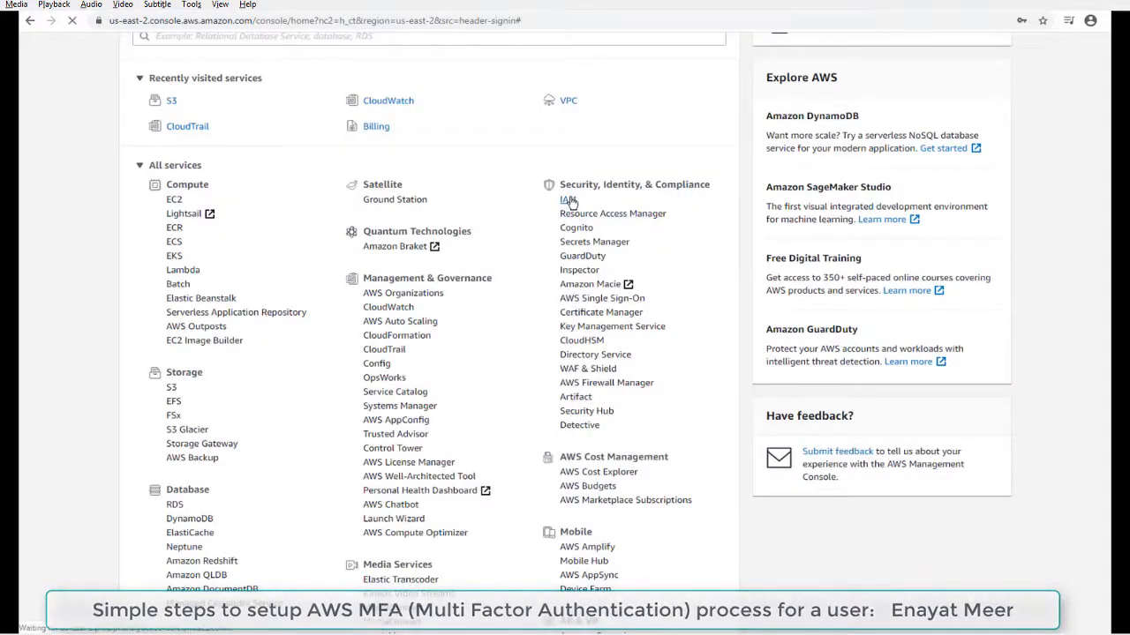
click(566, 200)
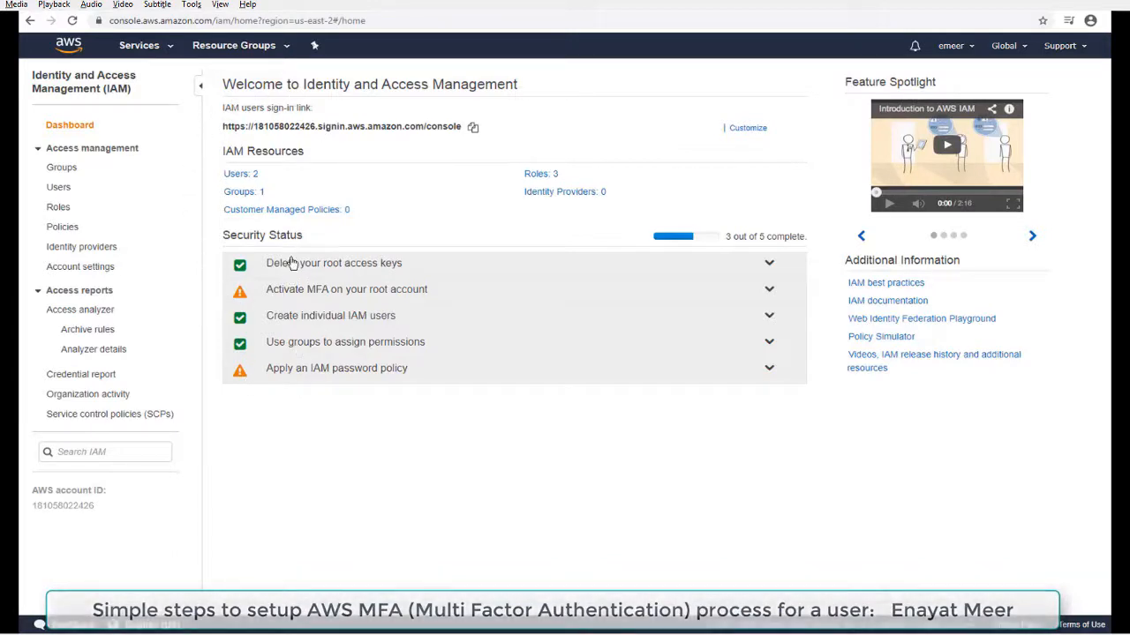
mouse_move(238, 174)
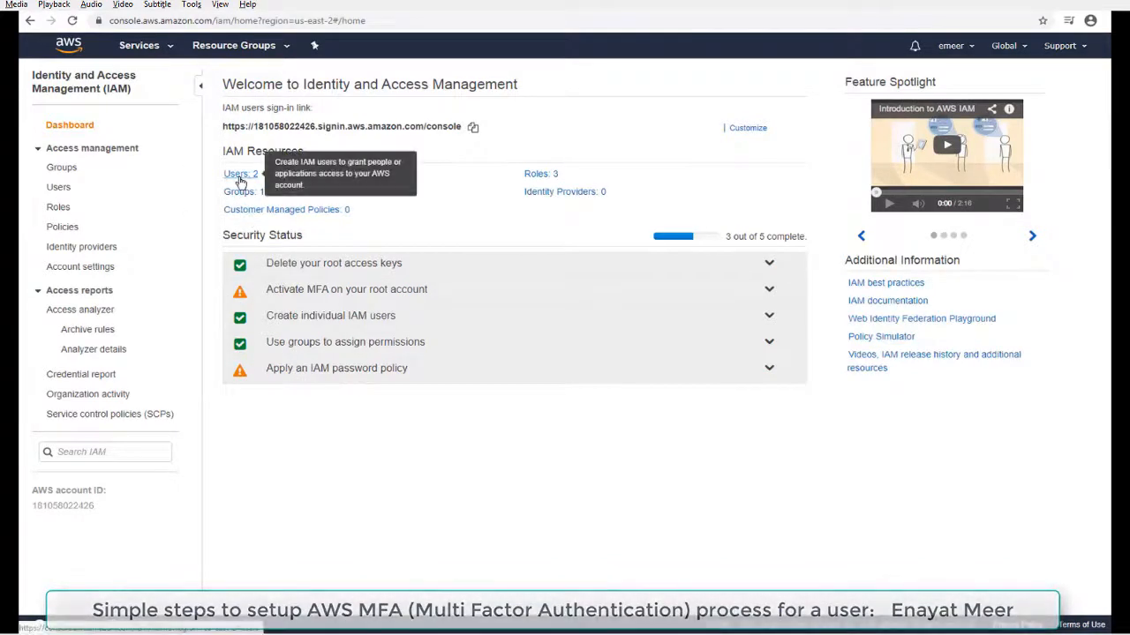
mouse_move(242, 203)
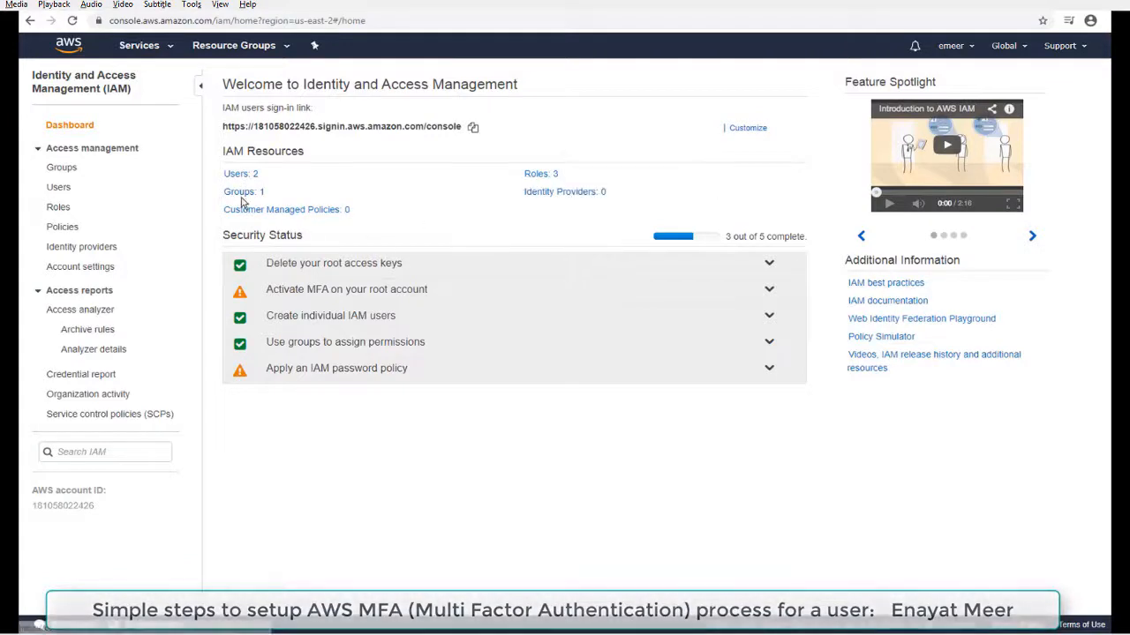
mouse_move(238, 174)
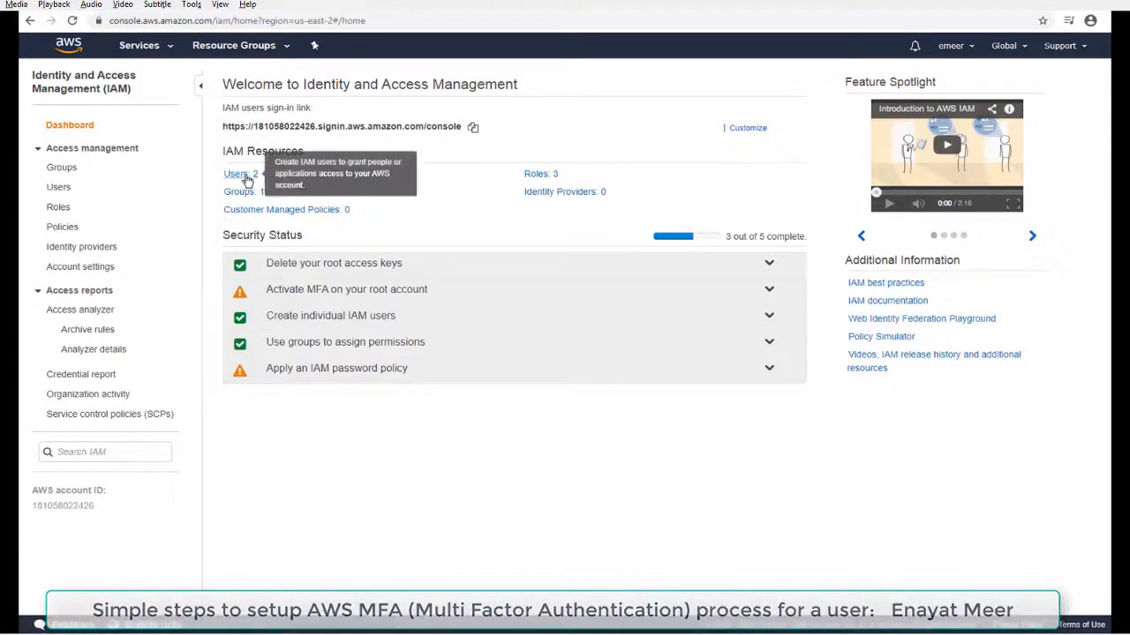
click(234, 174)
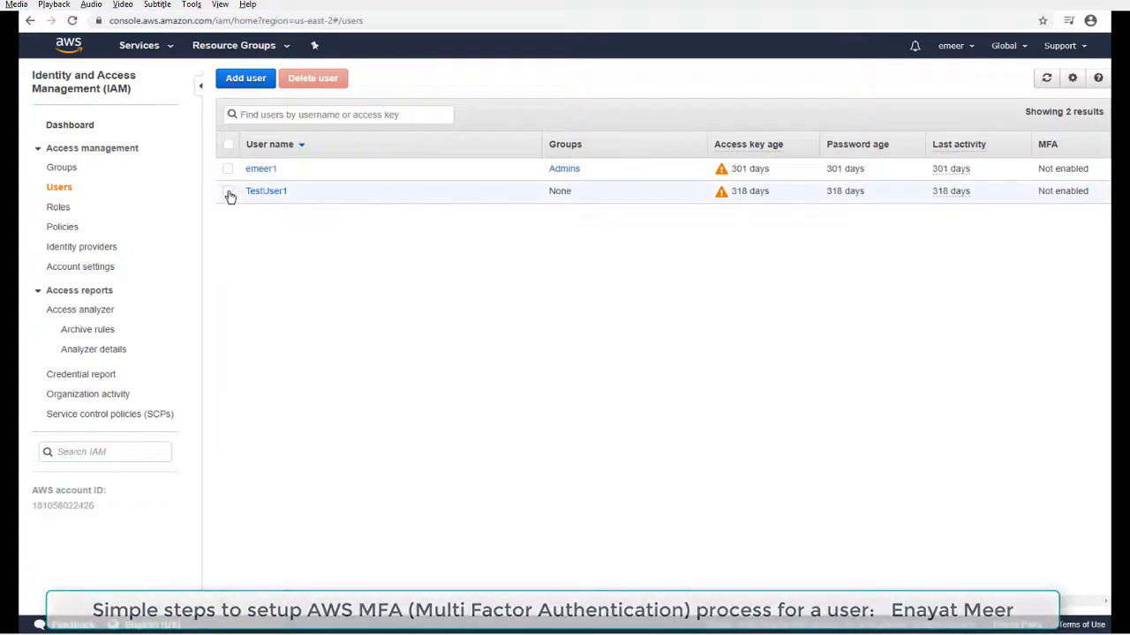
click(228, 190)
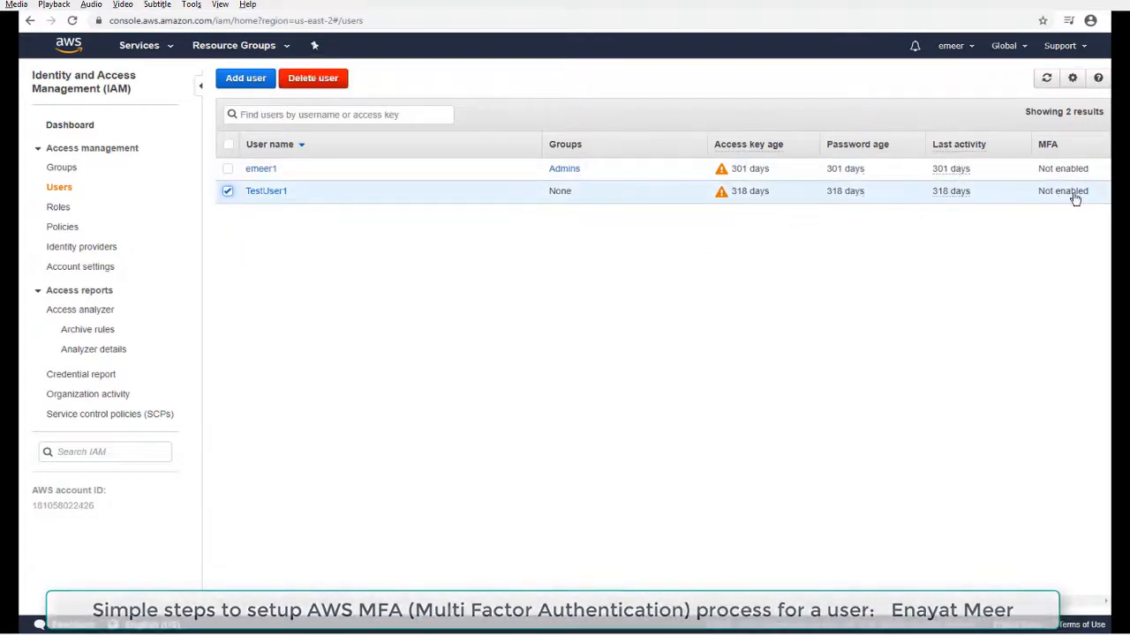
mouse_move(274, 208)
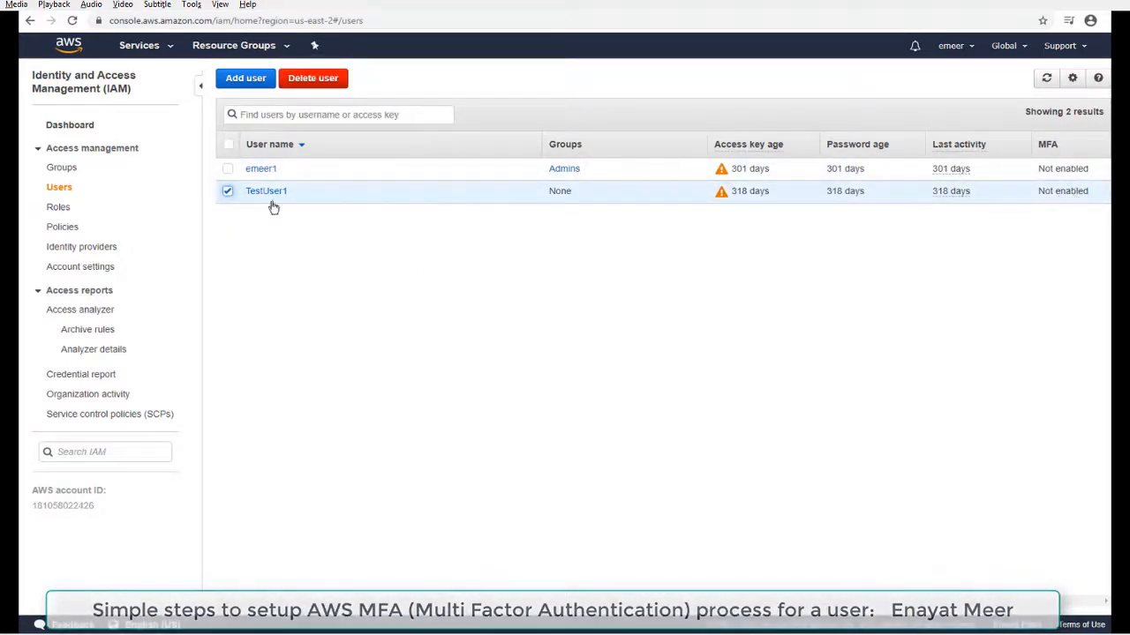
click(266, 191)
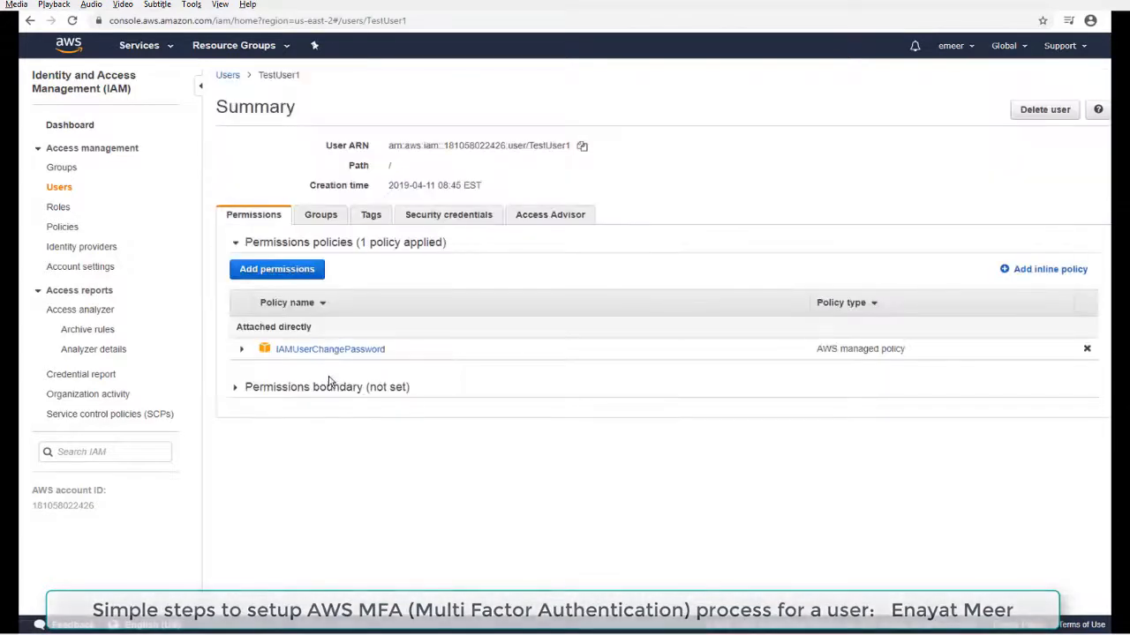
mouse_move(377, 503)
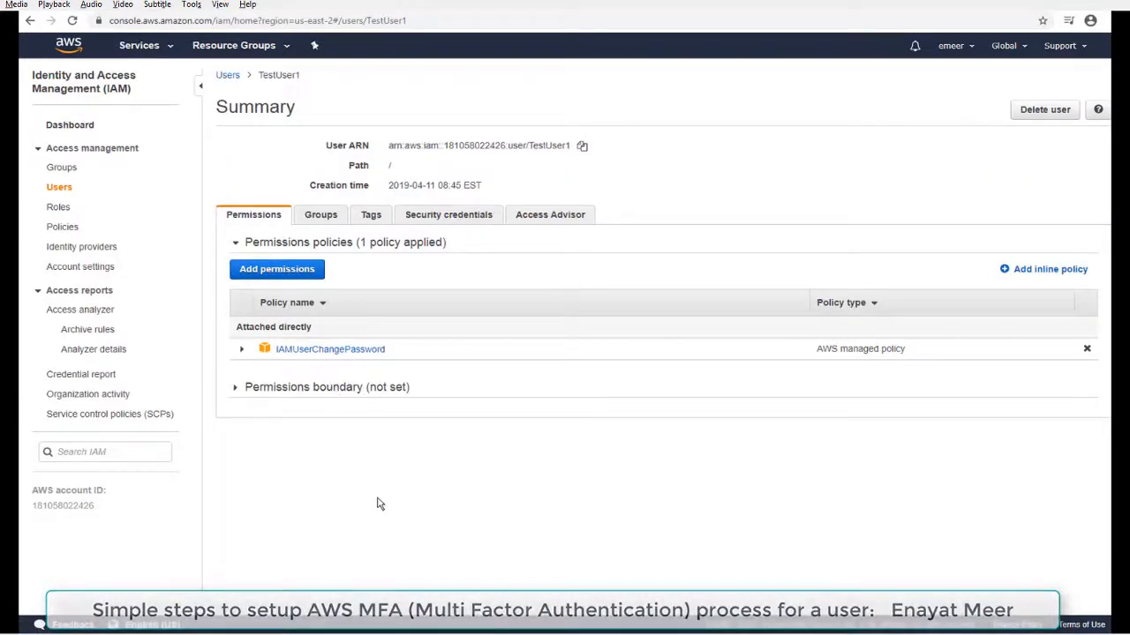
mouse_move(411, 241)
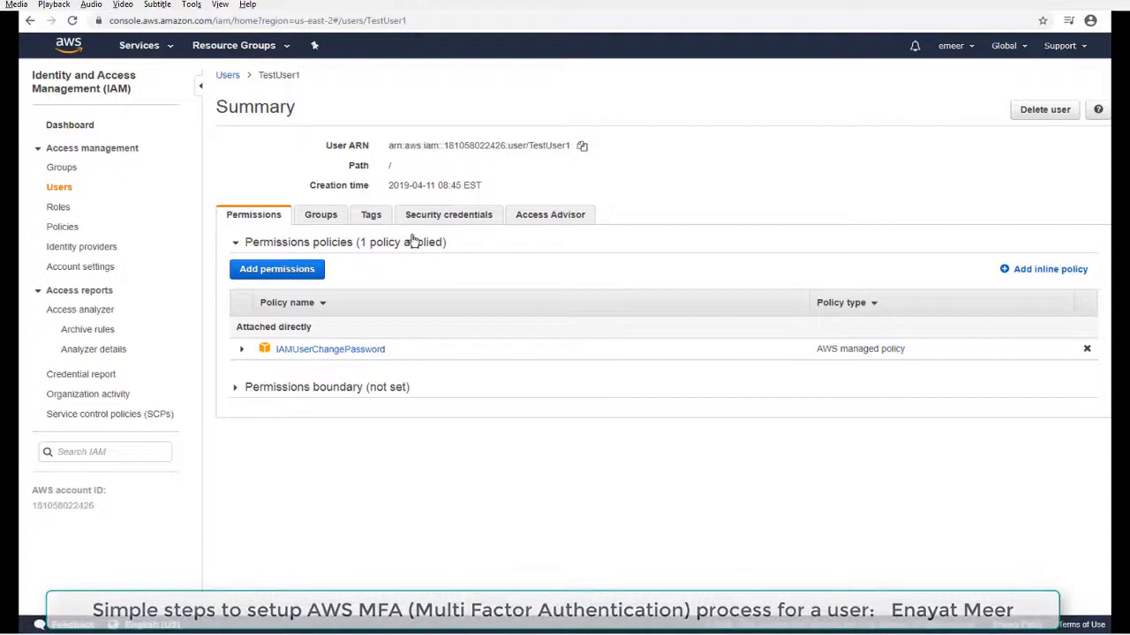
click(448, 215)
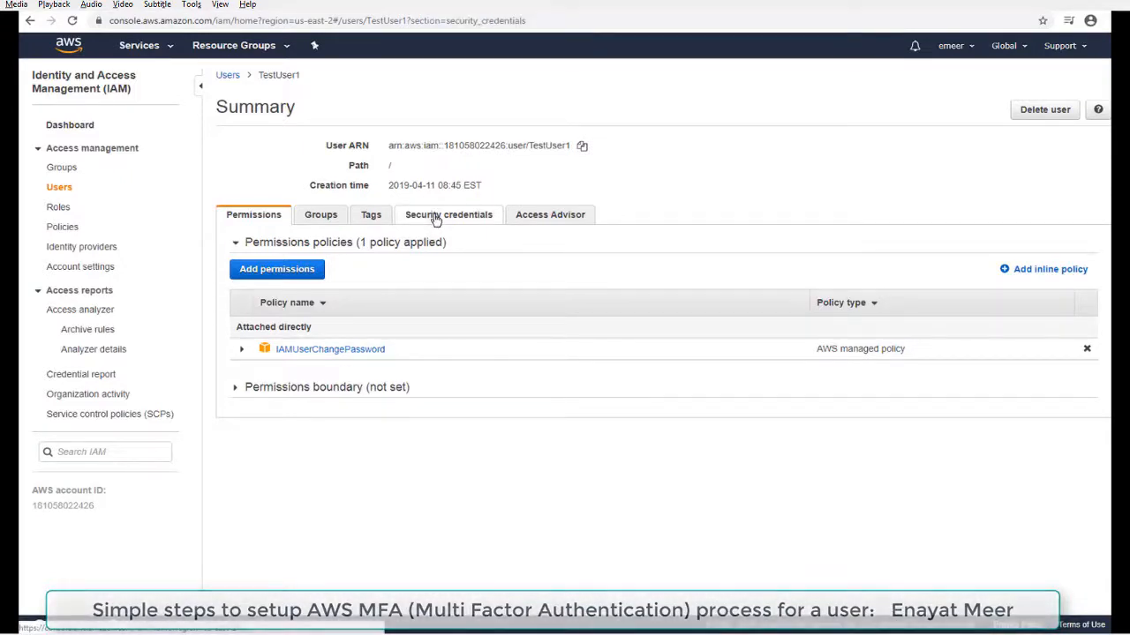
click(449, 215)
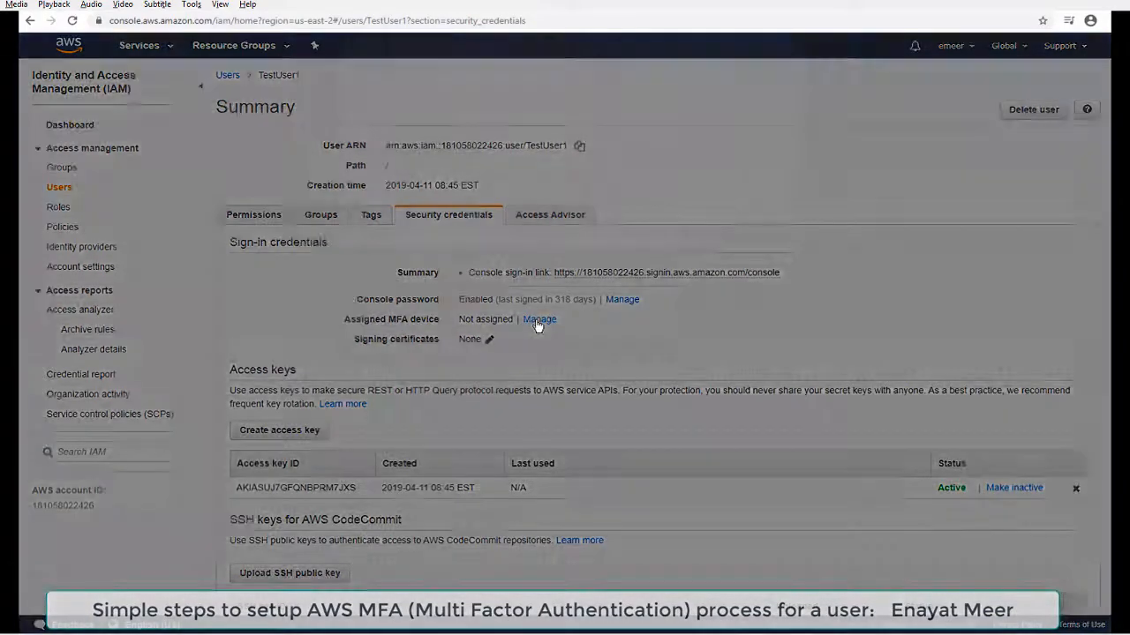
click(539, 319)
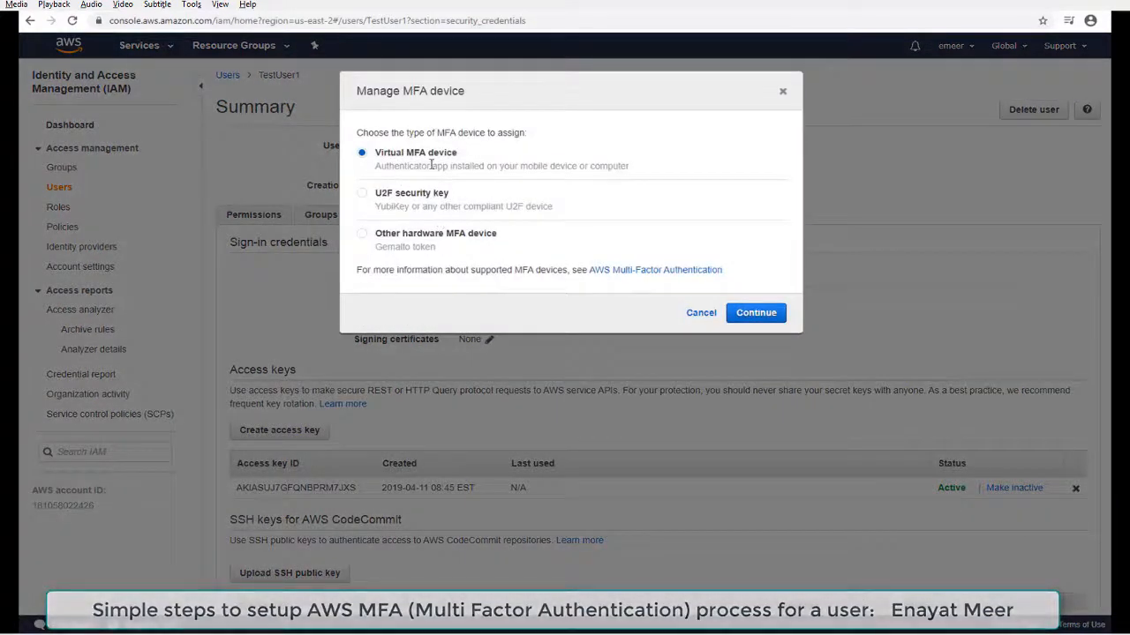
mouse_move(607, 285)
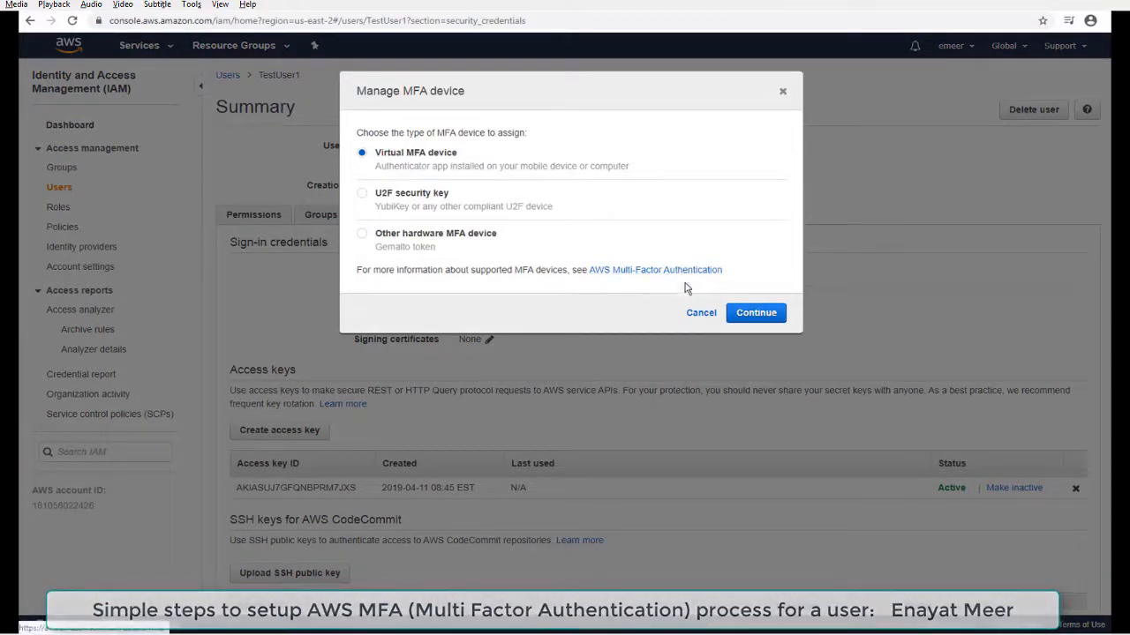
click(756, 313)
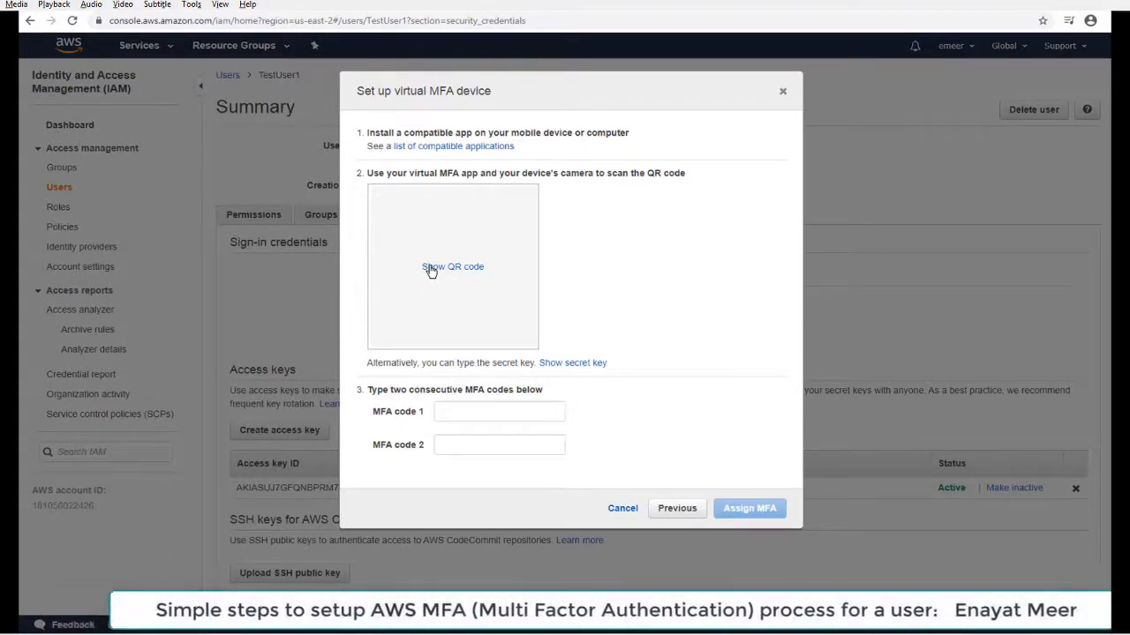
Step: Reveal the QR code in the Set up virtual MFA device dialog
click(453, 266)
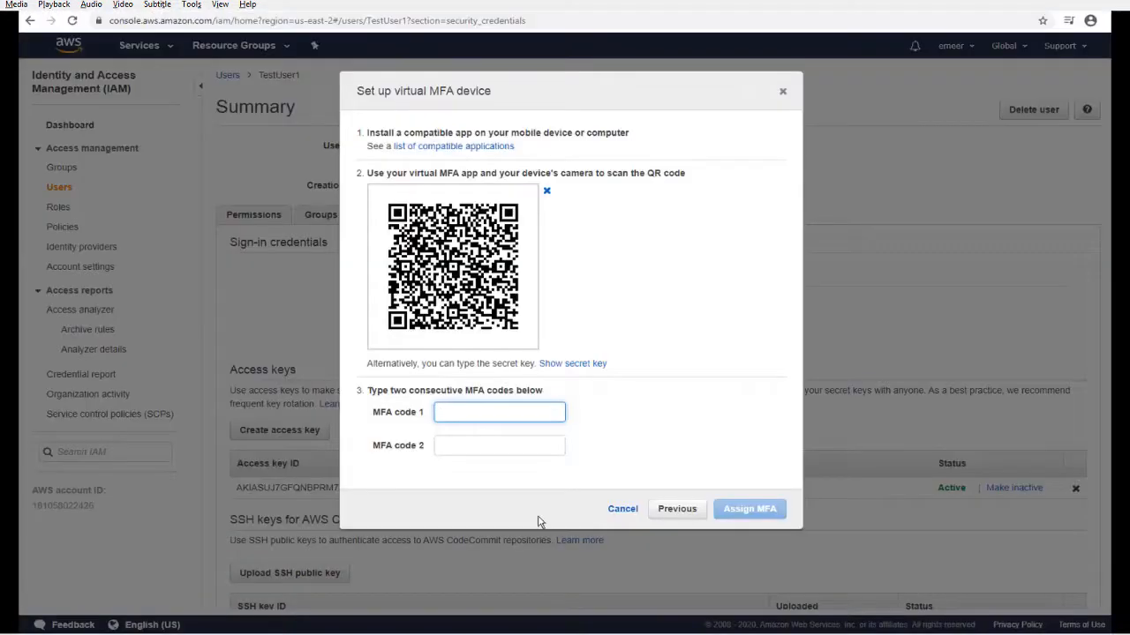
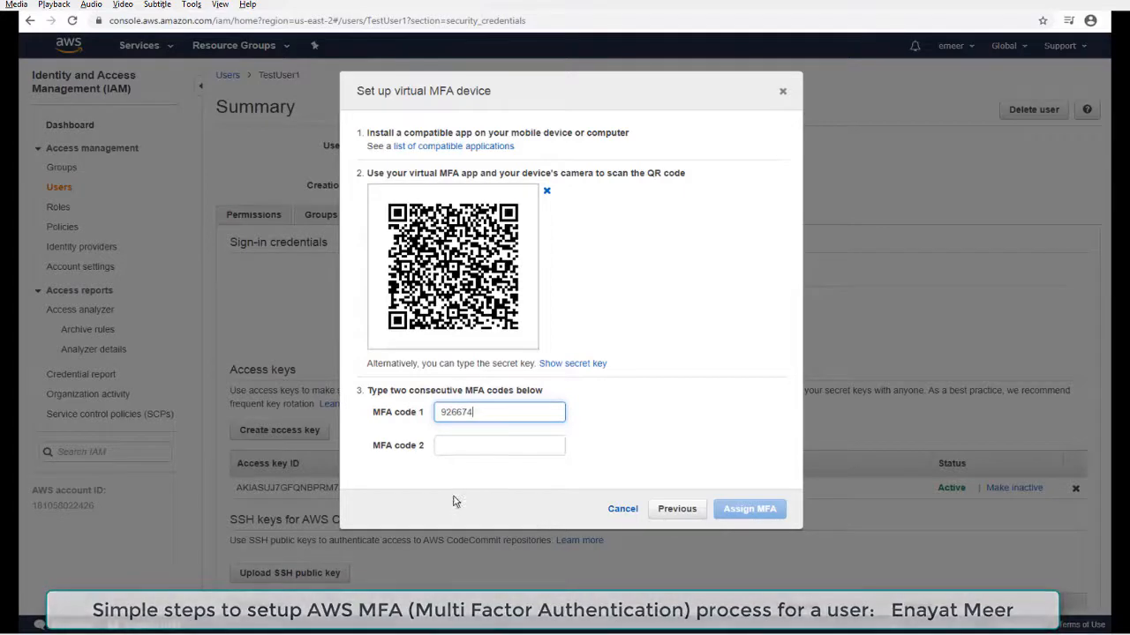
click(499, 445)
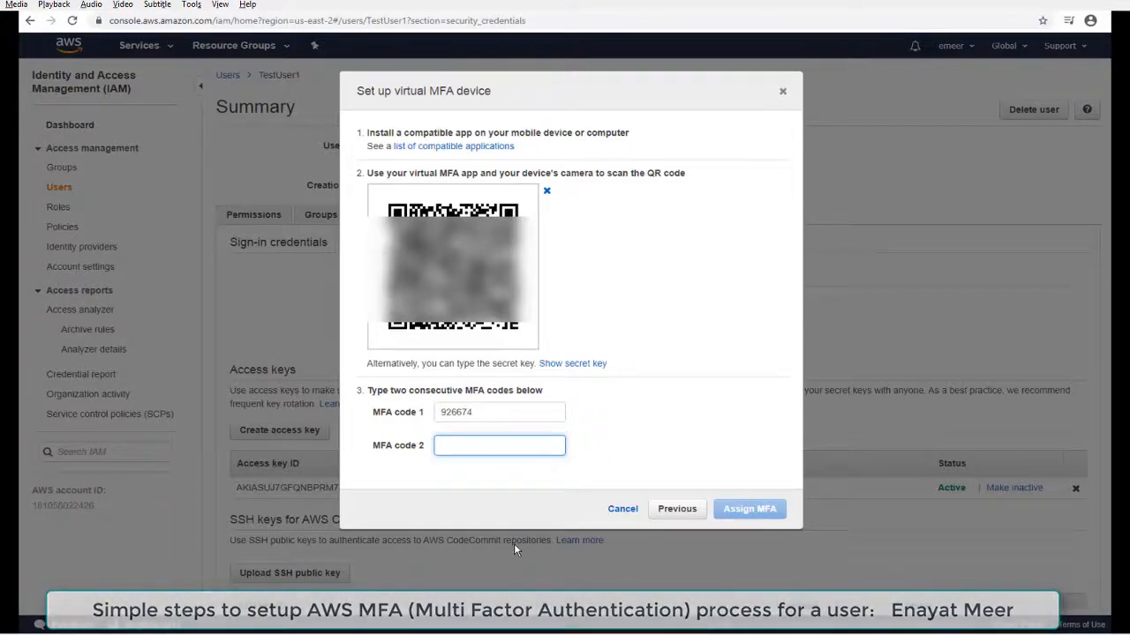
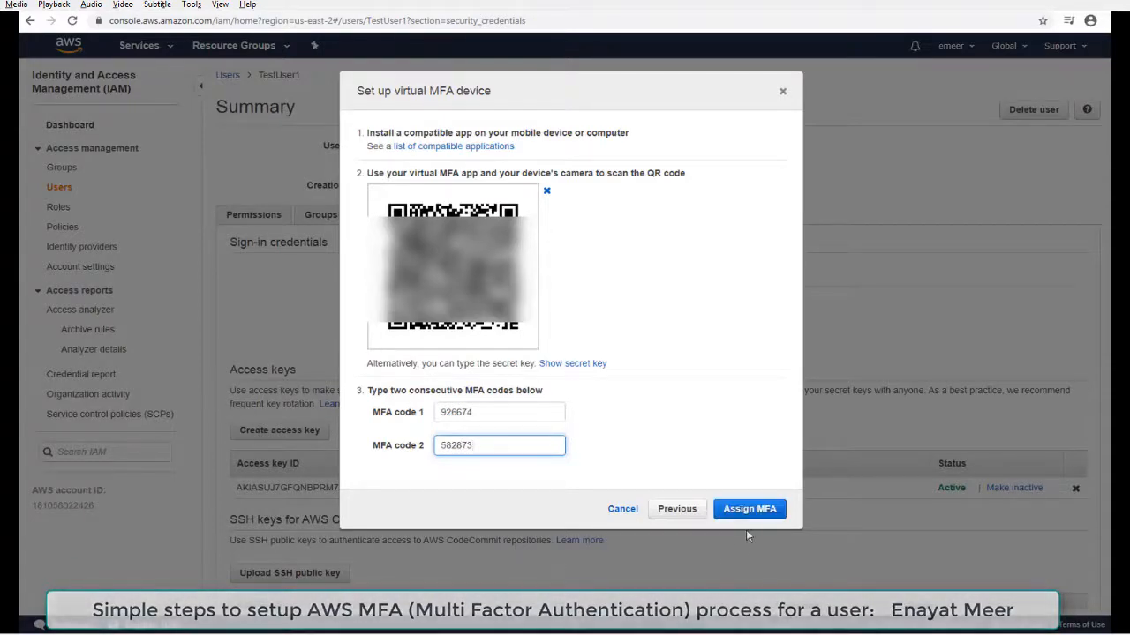
click(749, 508)
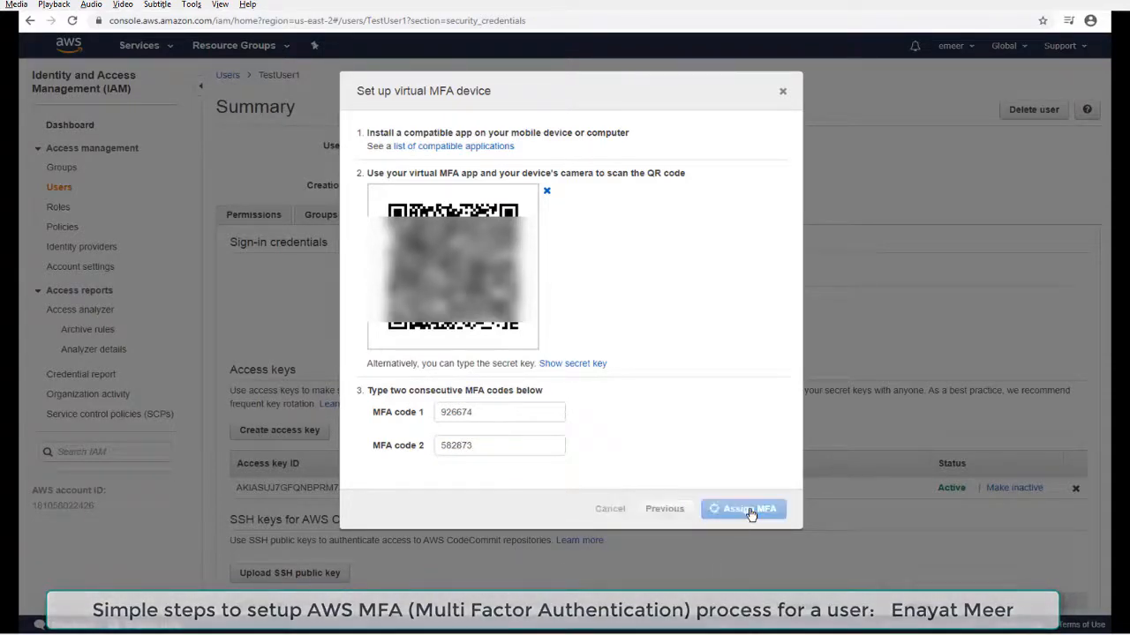
click(744, 508)
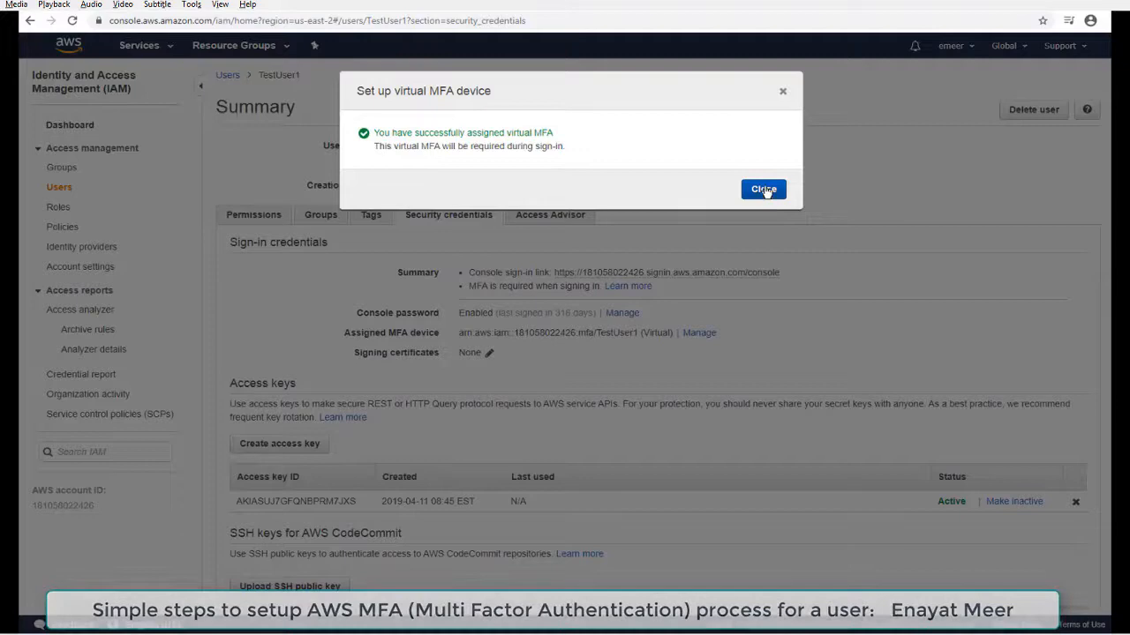
click(762, 189)
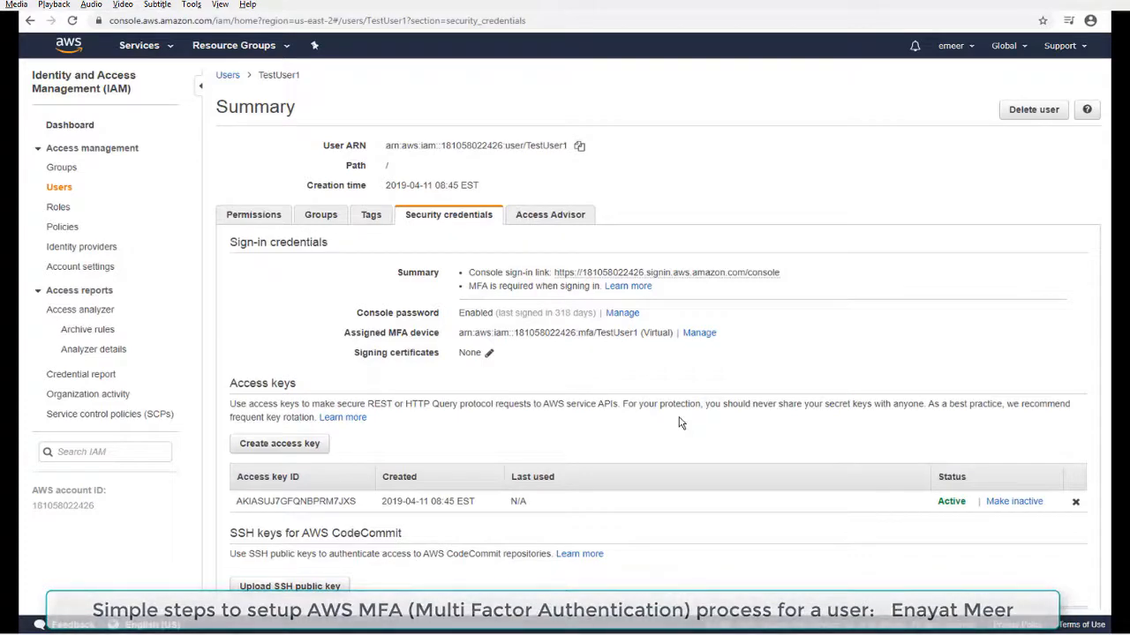
click(139, 45)
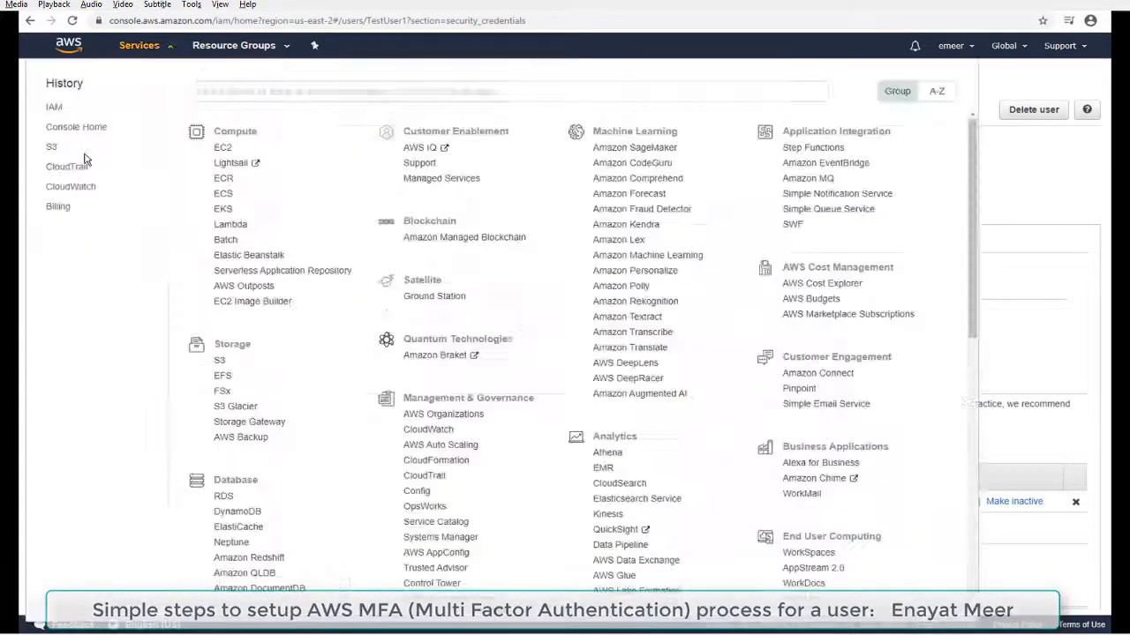
click(76, 126)
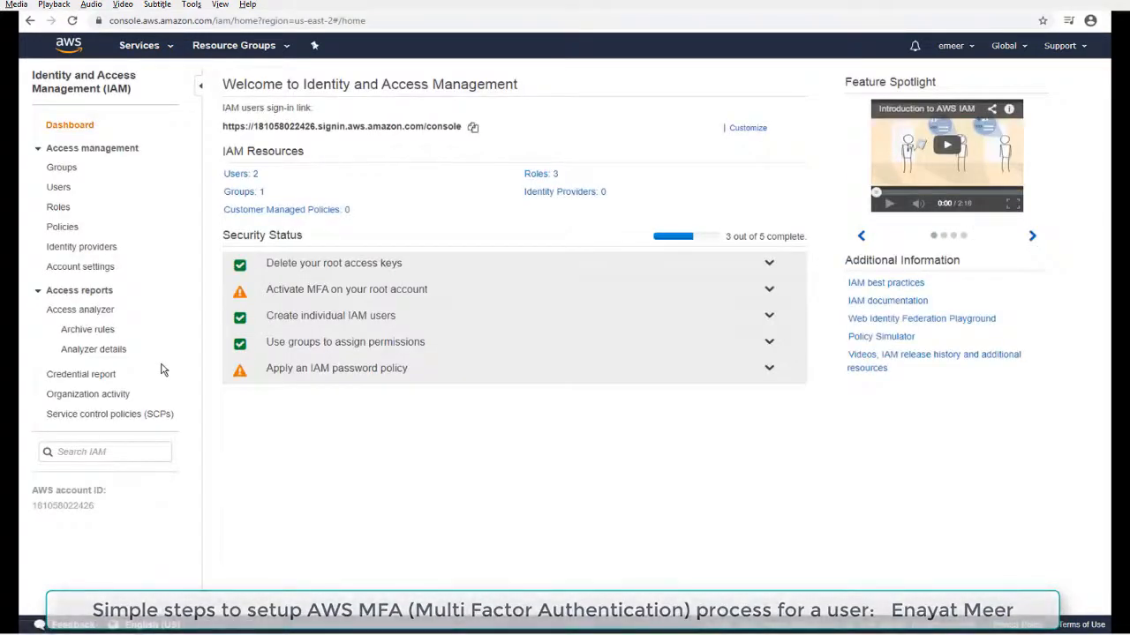
click(58, 186)
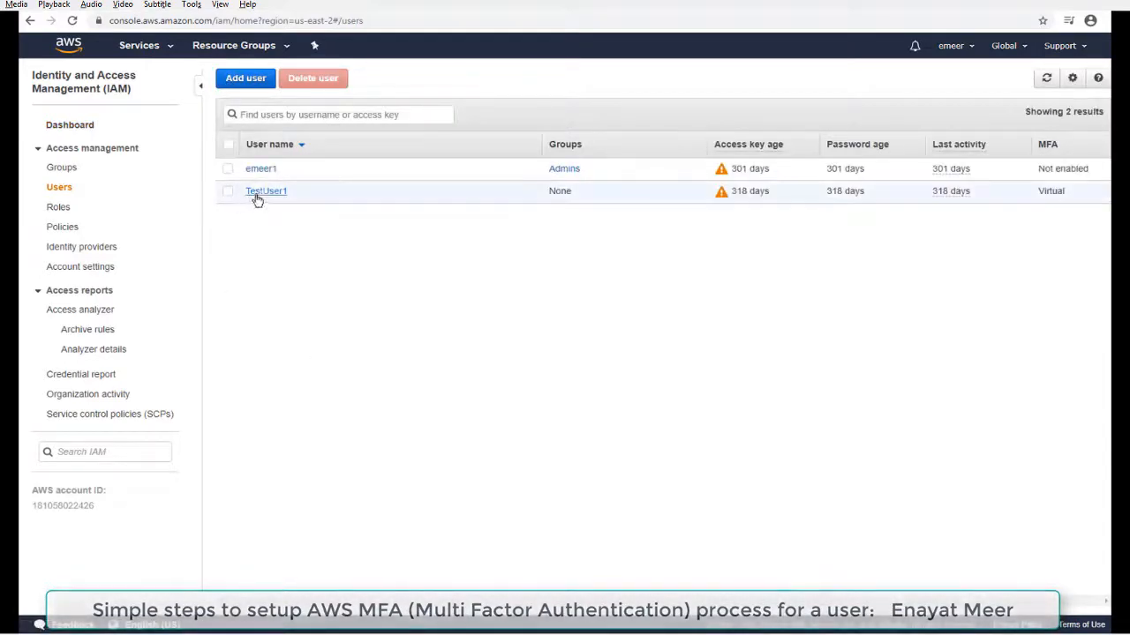
click(265, 190)
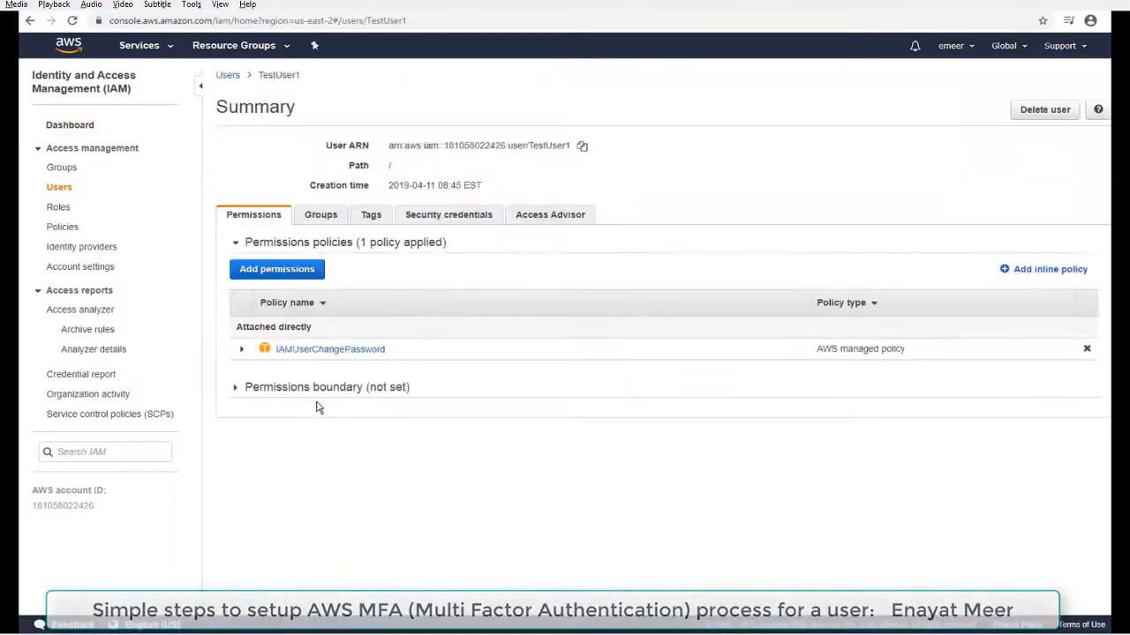
click(448, 215)
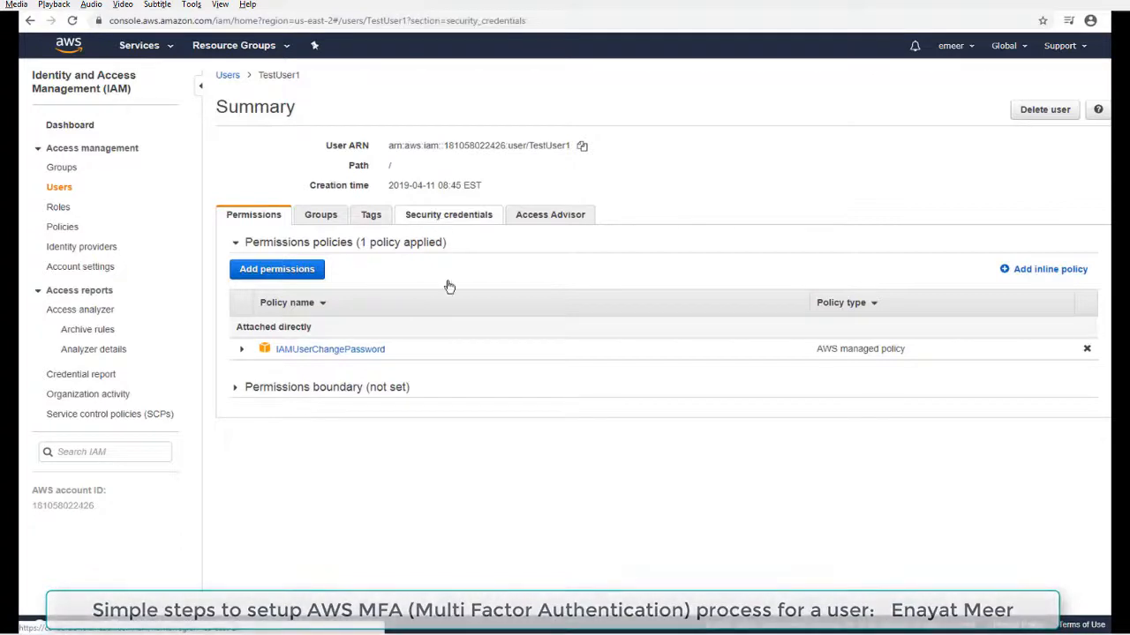
click(447, 215)
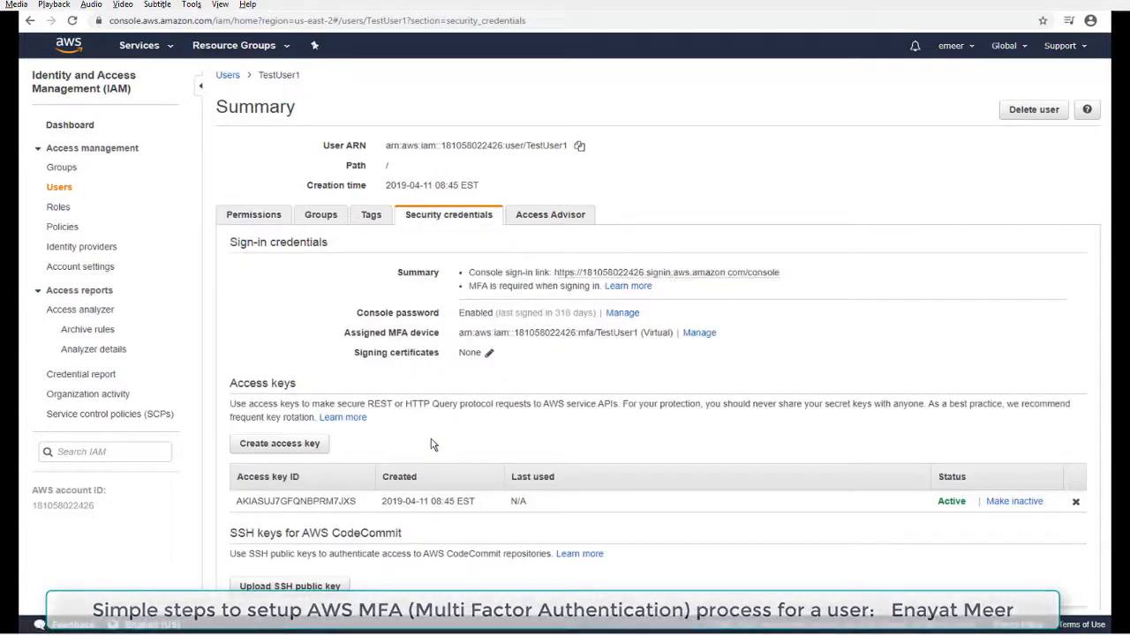
scroll(down, 3)
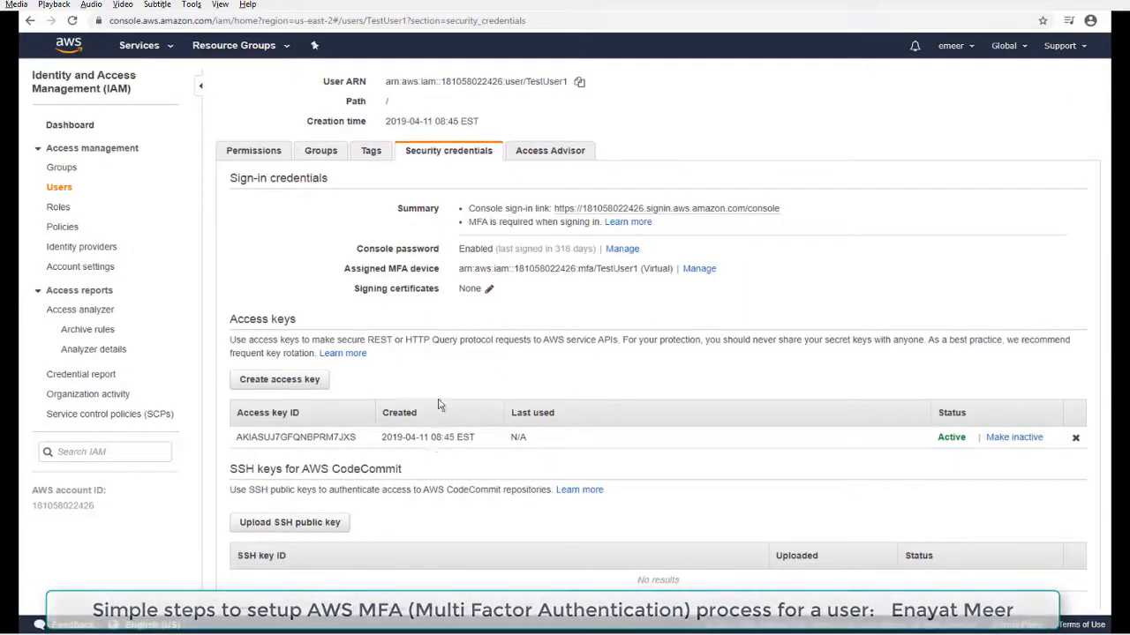
click(622, 248)
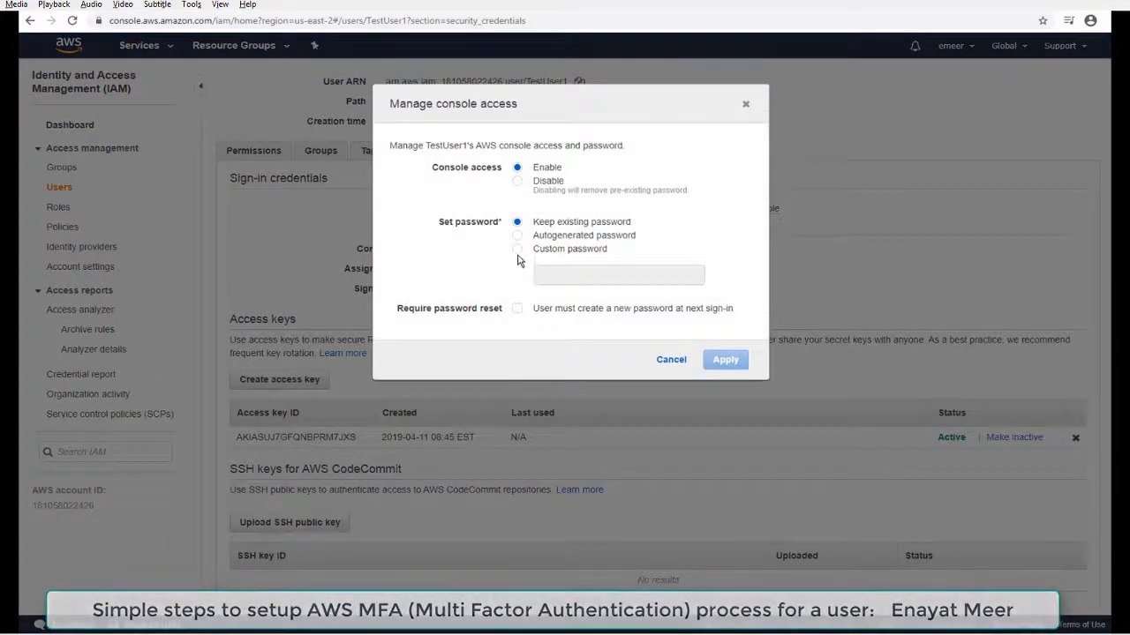
click(517, 249)
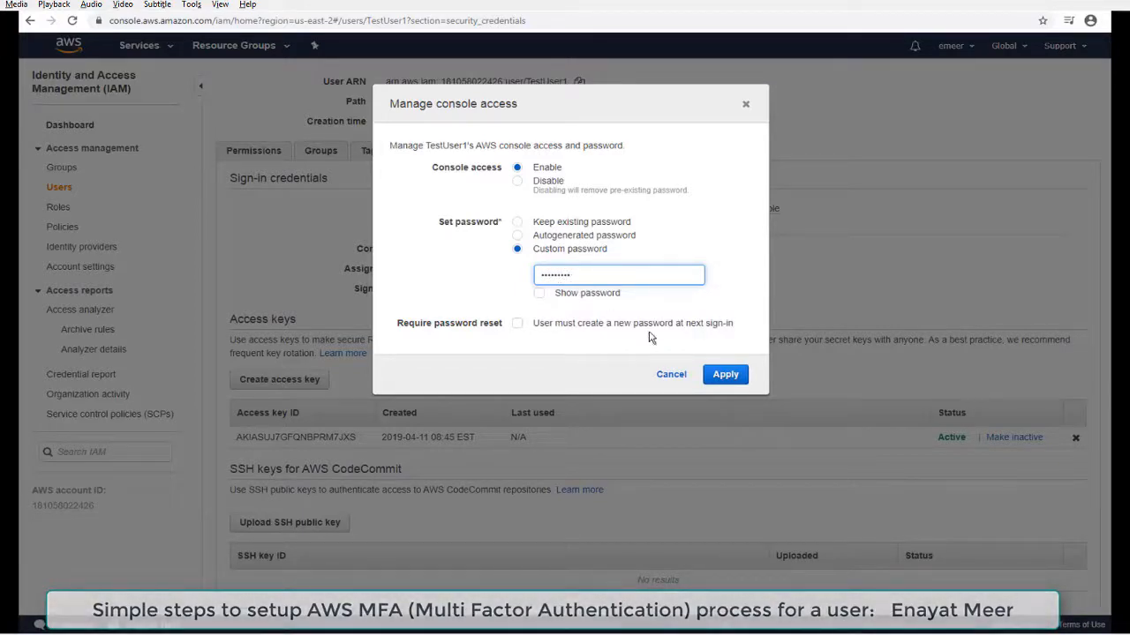
click(724, 374)
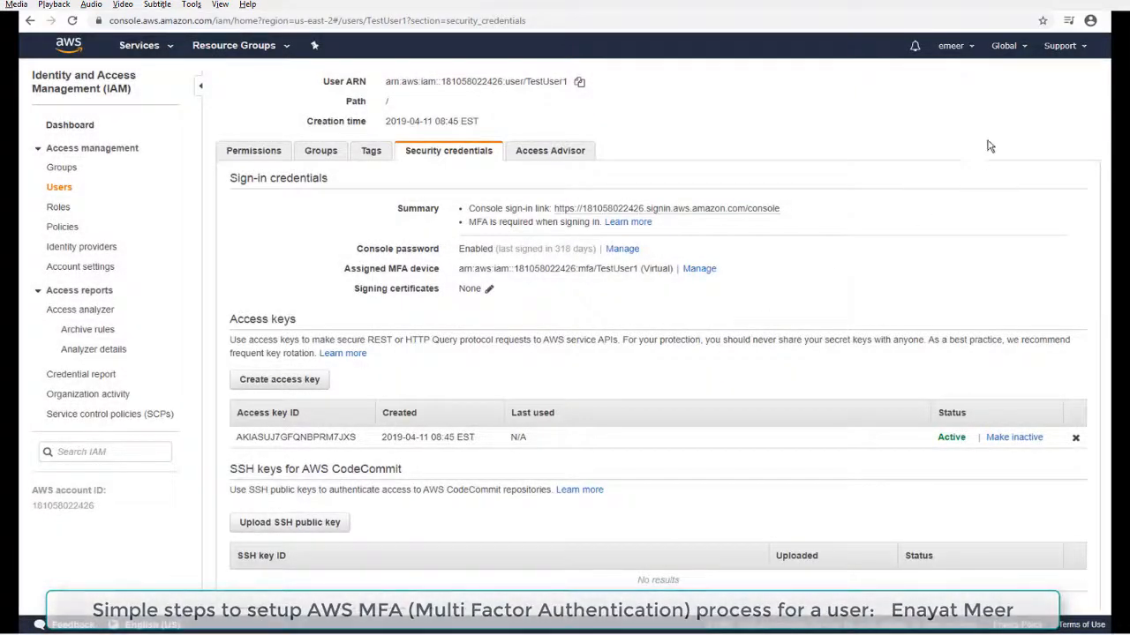
mouse_move(952, 45)
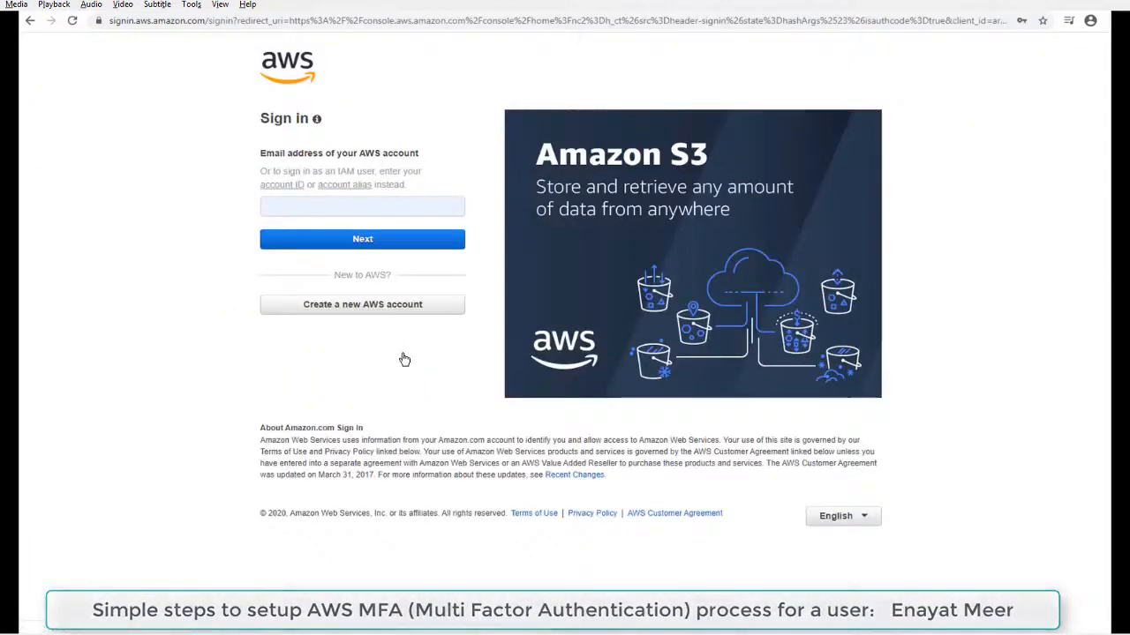
click(362, 205)
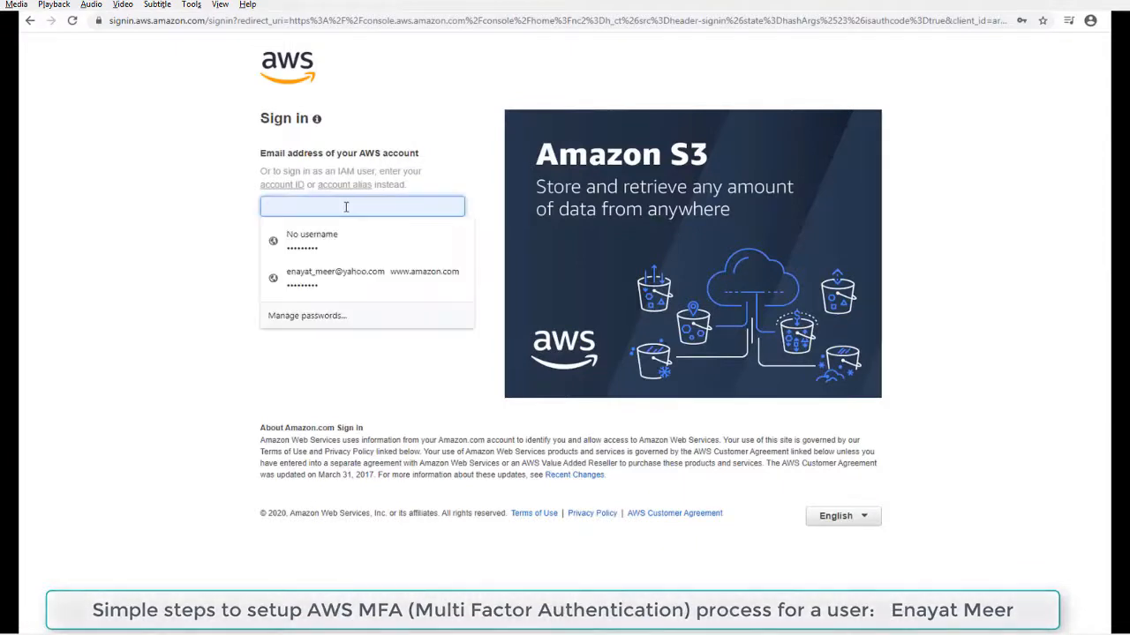
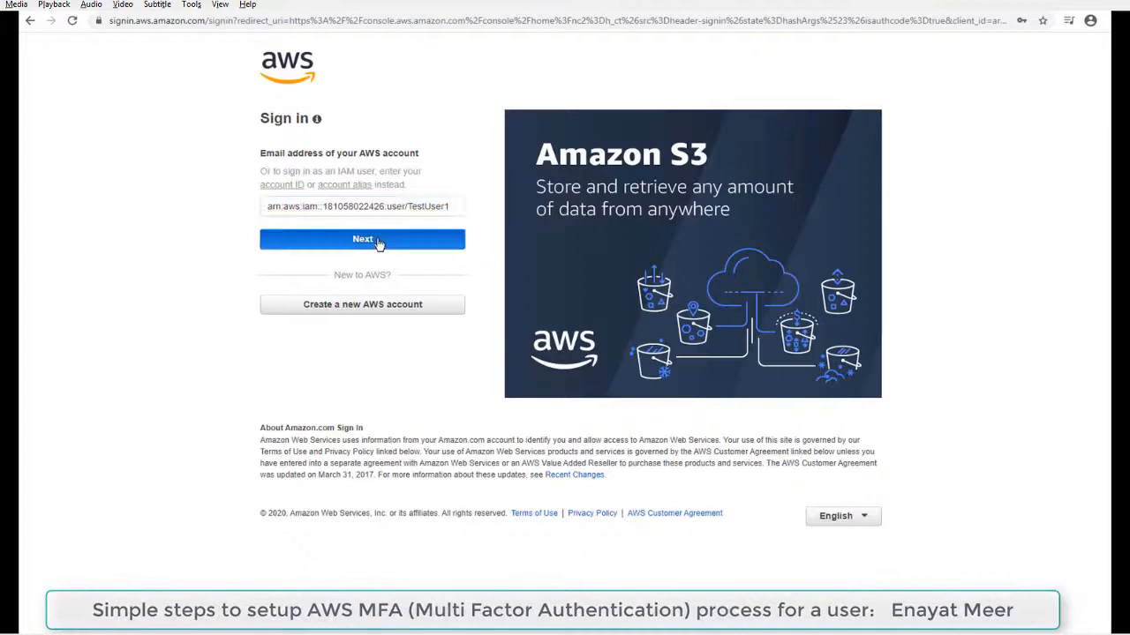
click(362, 239)
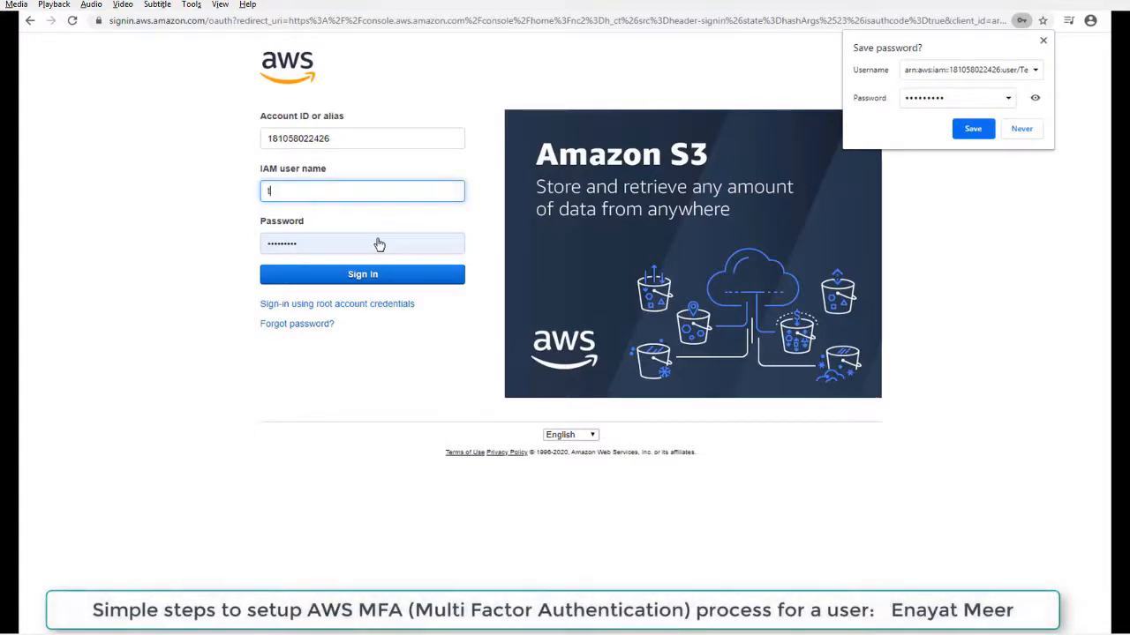
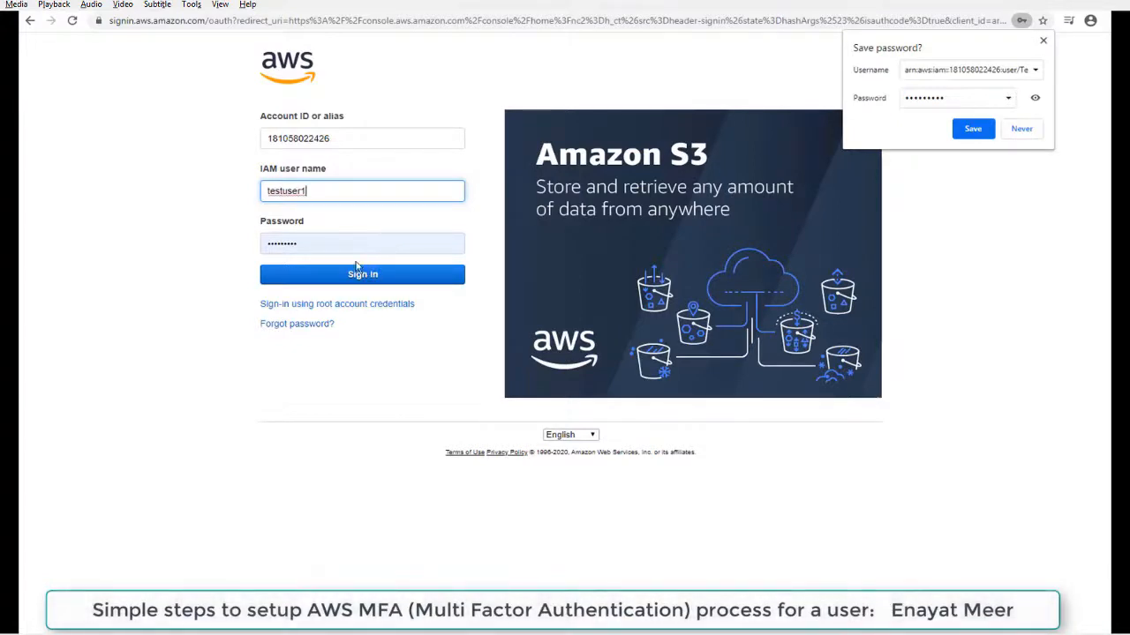
click(361, 244)
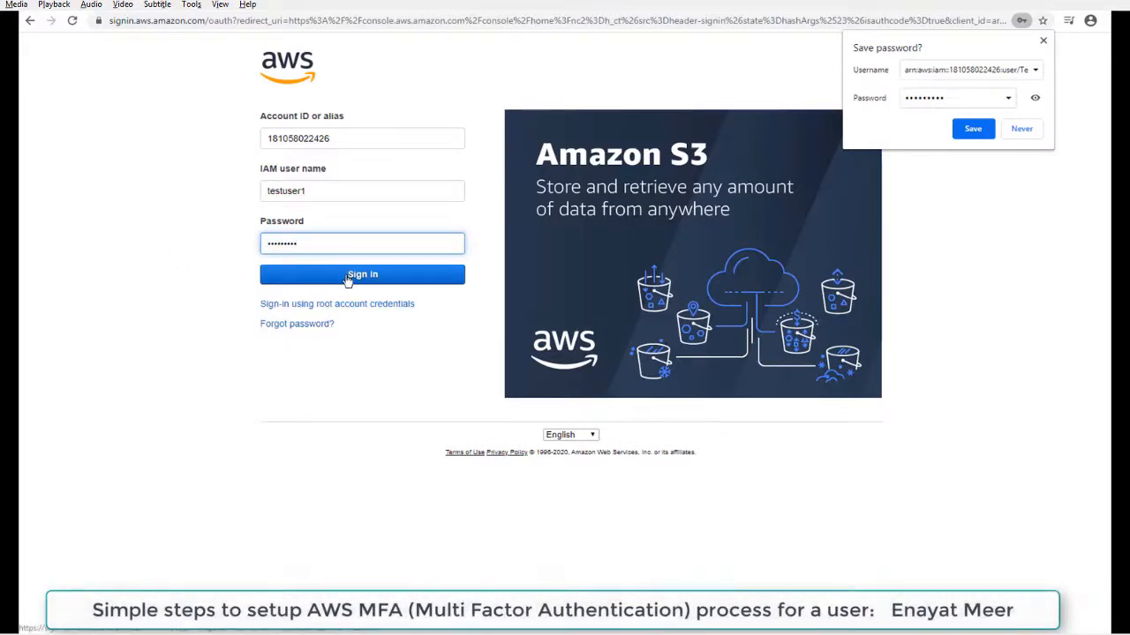
click(362, 275)
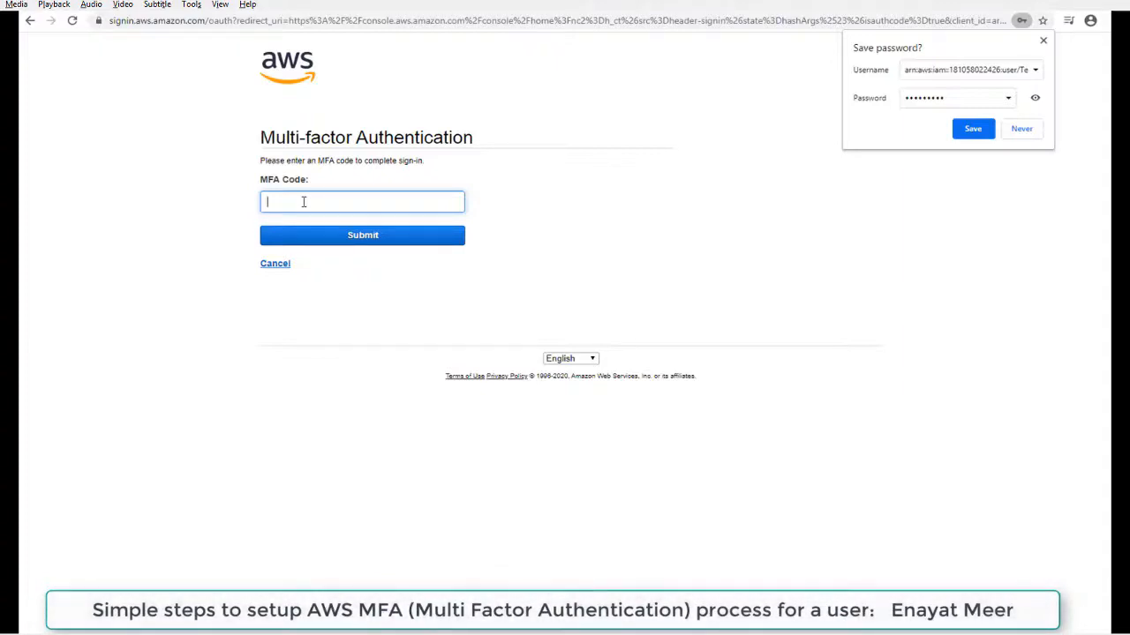
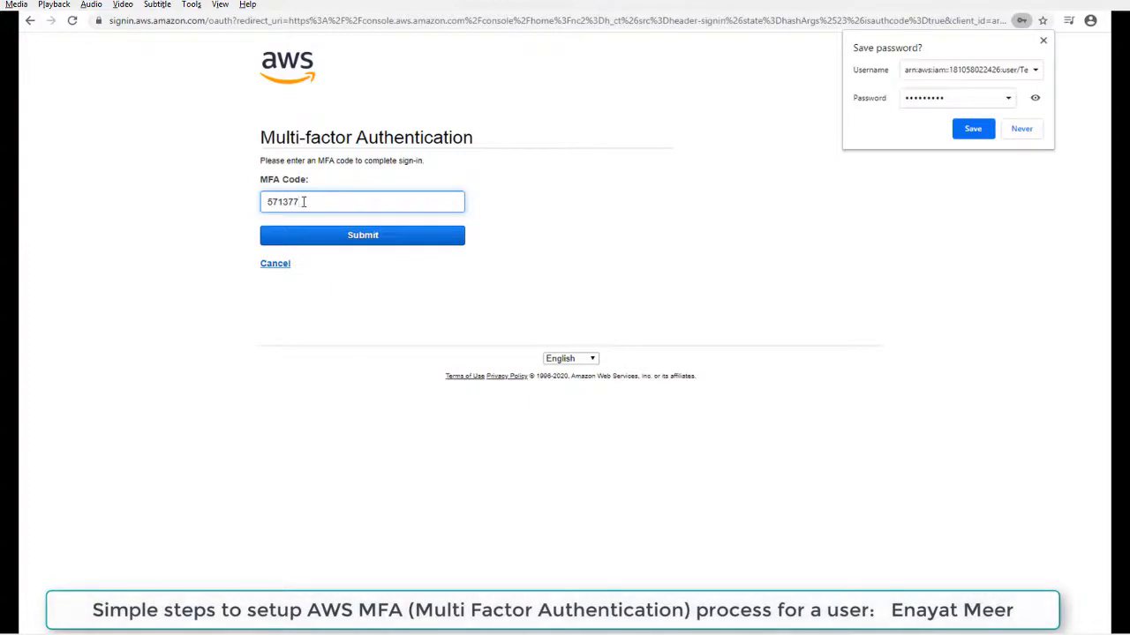
click(362, 234)
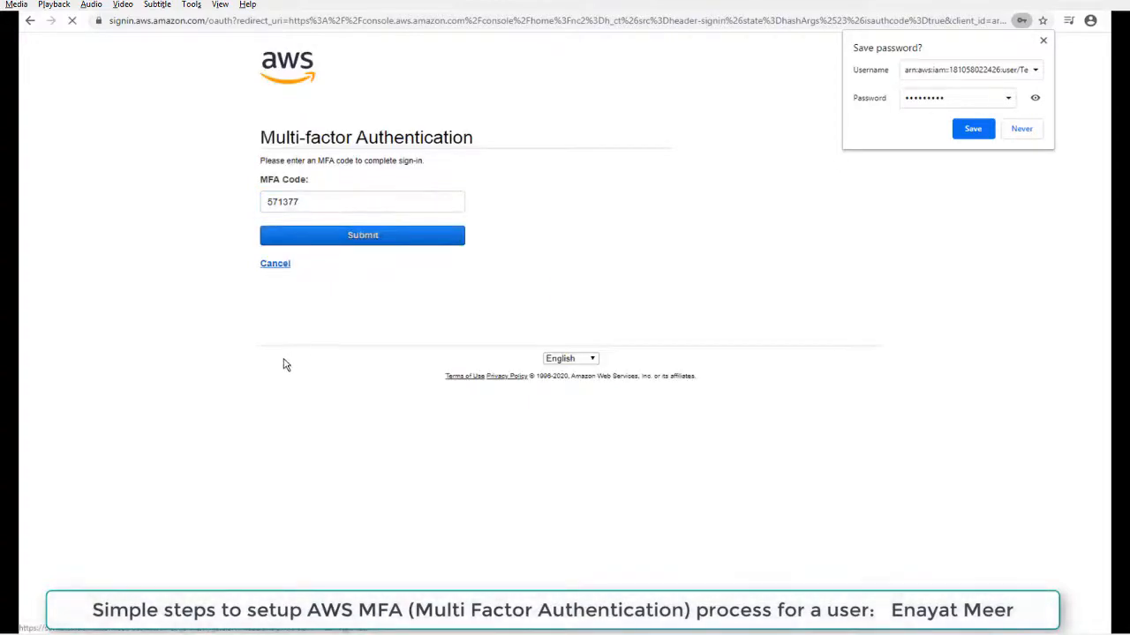
click(362, 235)
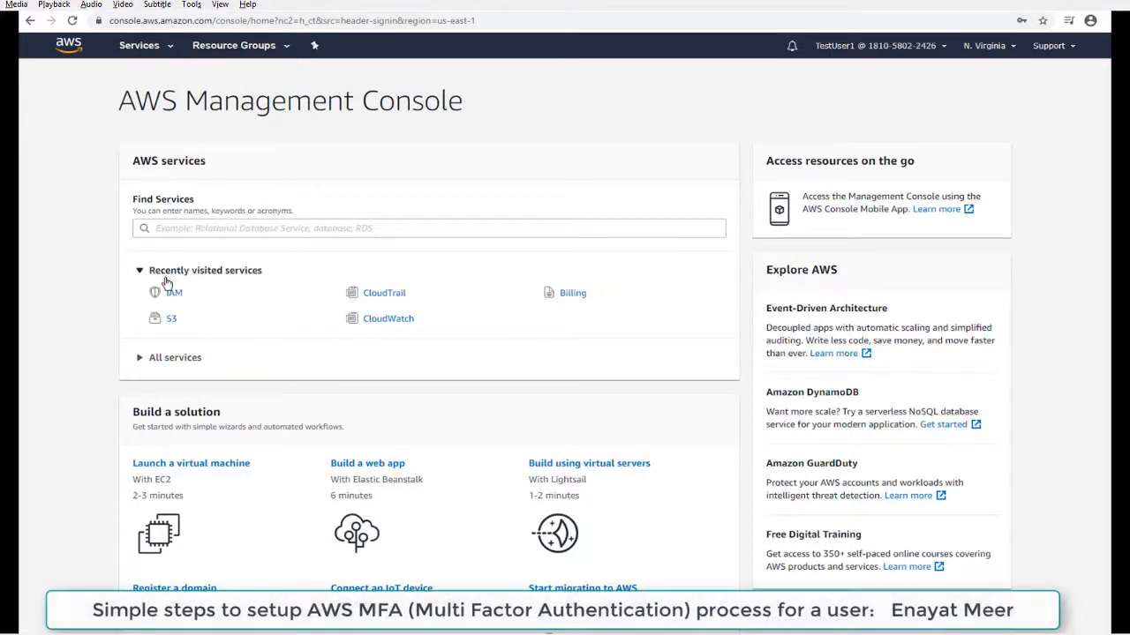
mouse_move(215, 338)
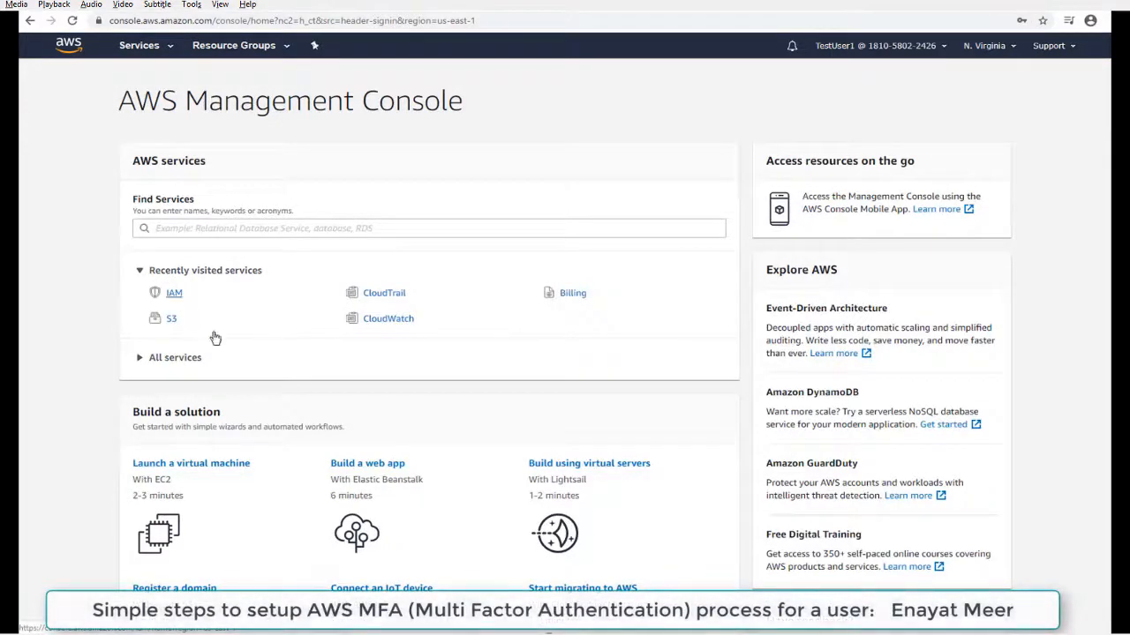
click(174, 292)
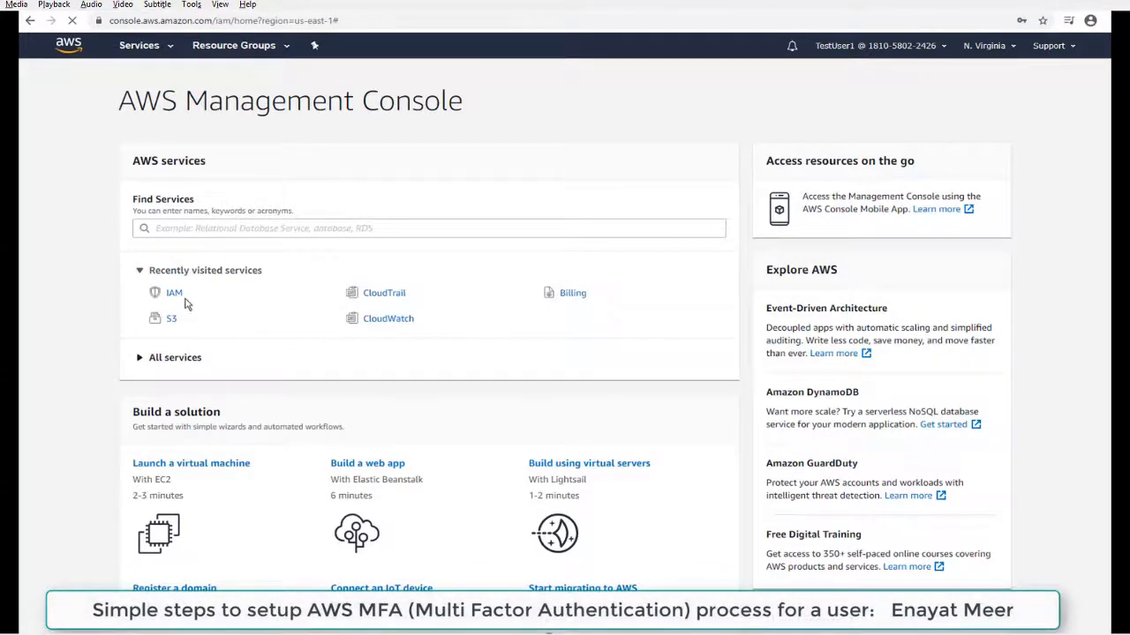
click(174, 292)
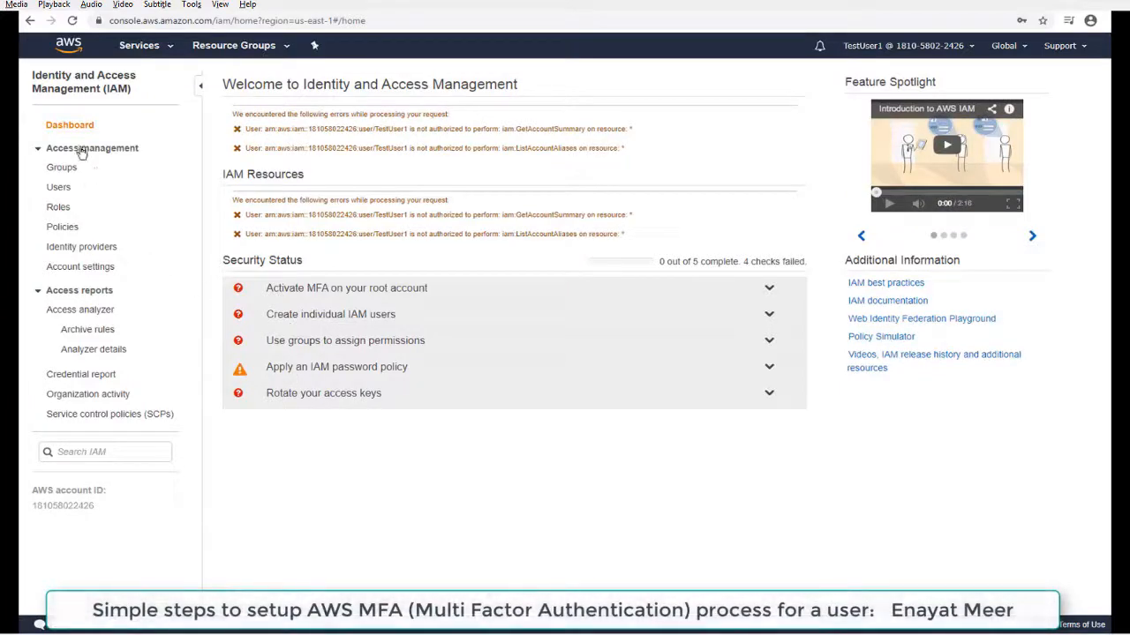
click(138, 45)
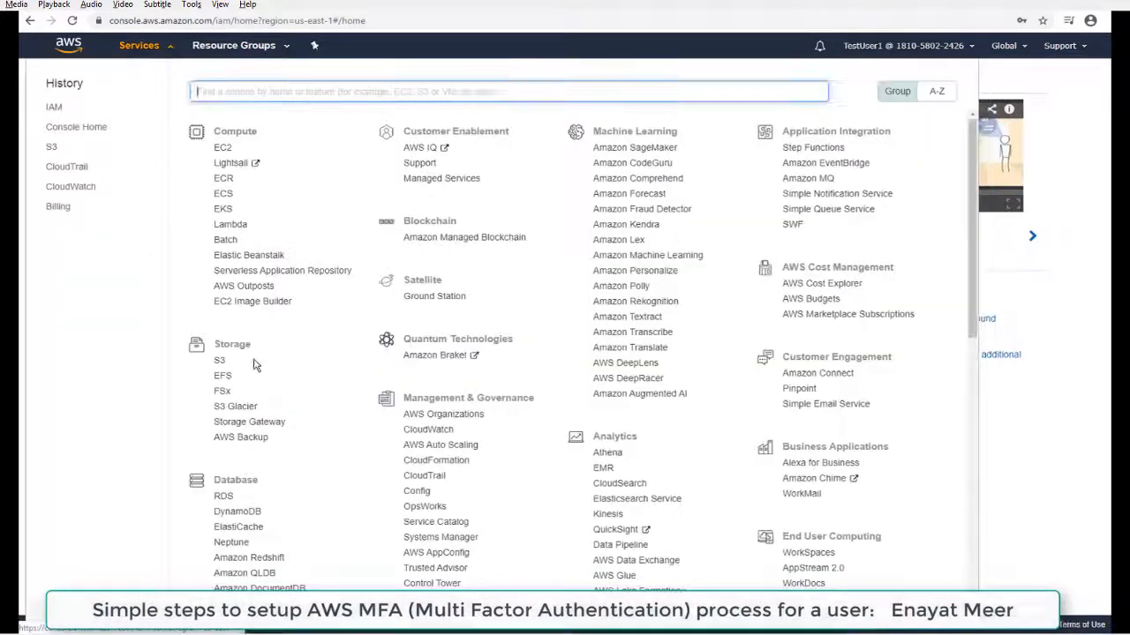